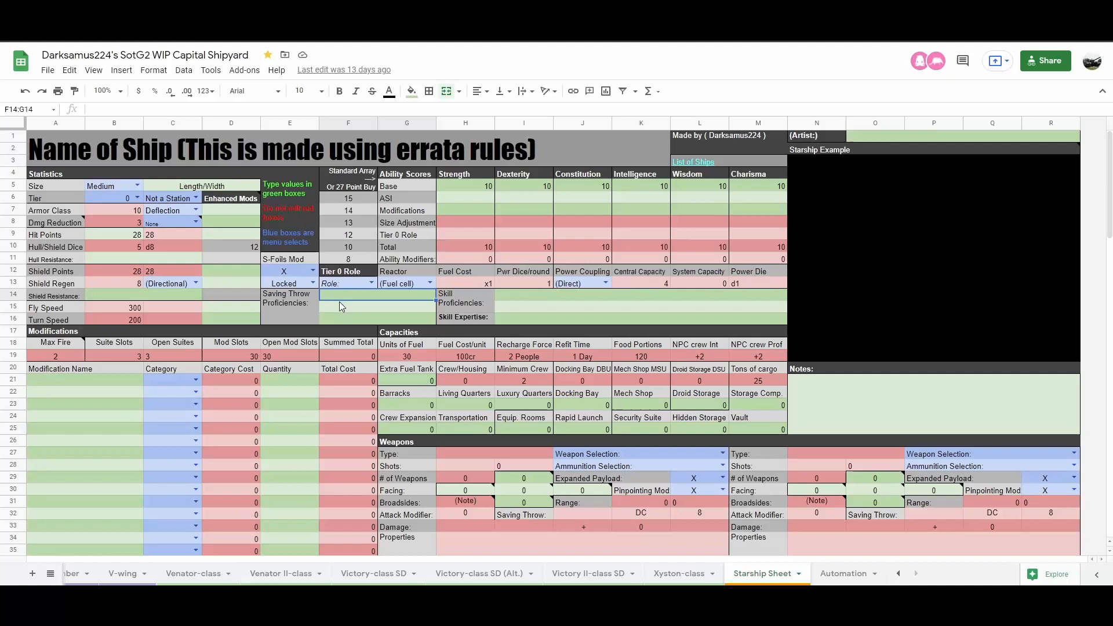
mouse_move(668, 448)
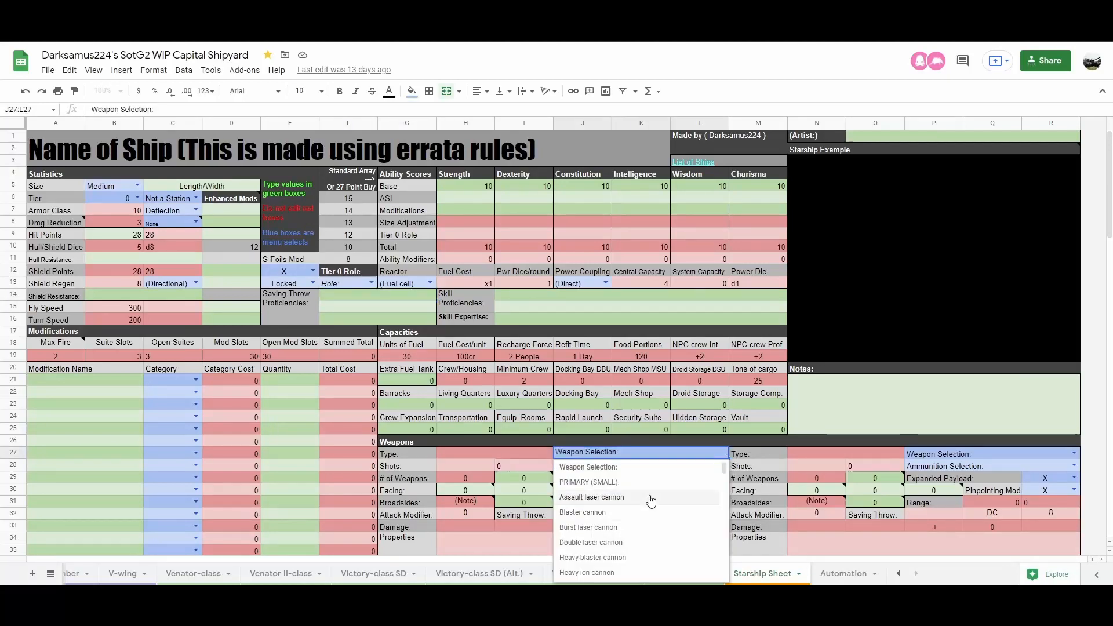
Scroll down to the Weapons section to pick Laser cannon as the first weapon.
scroll("down", 3)
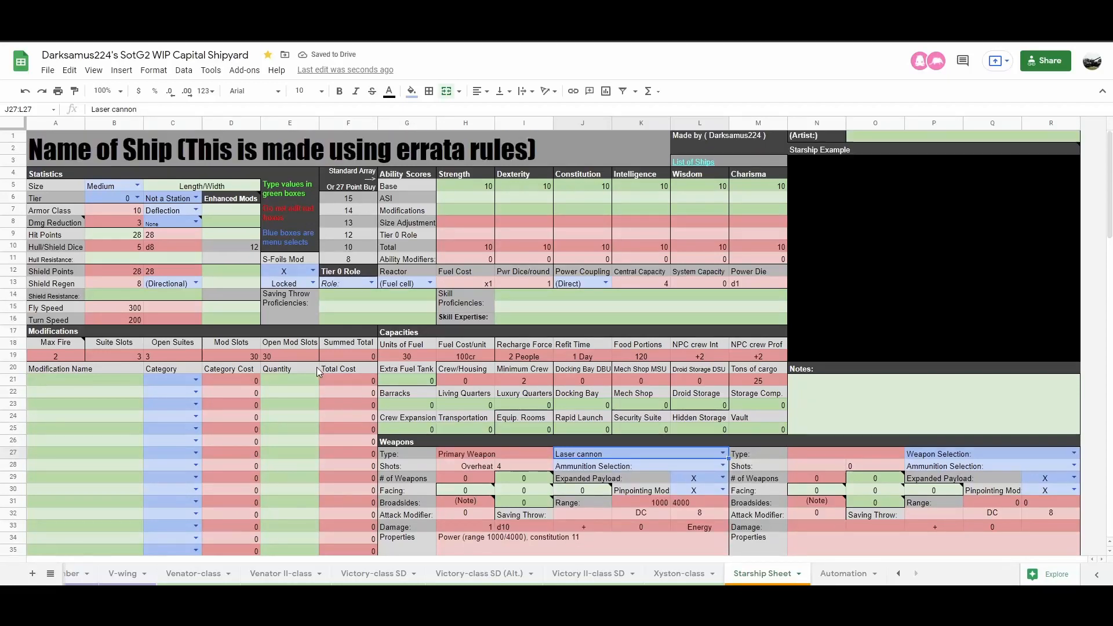
mouse_move(247, 408)
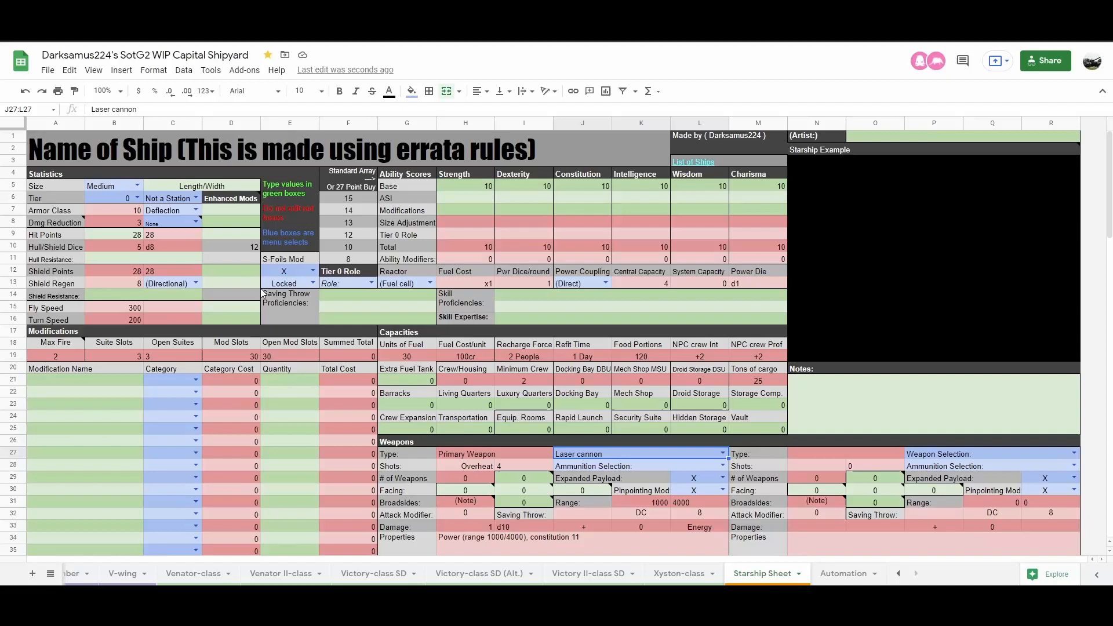
mouse_move(486, 187)
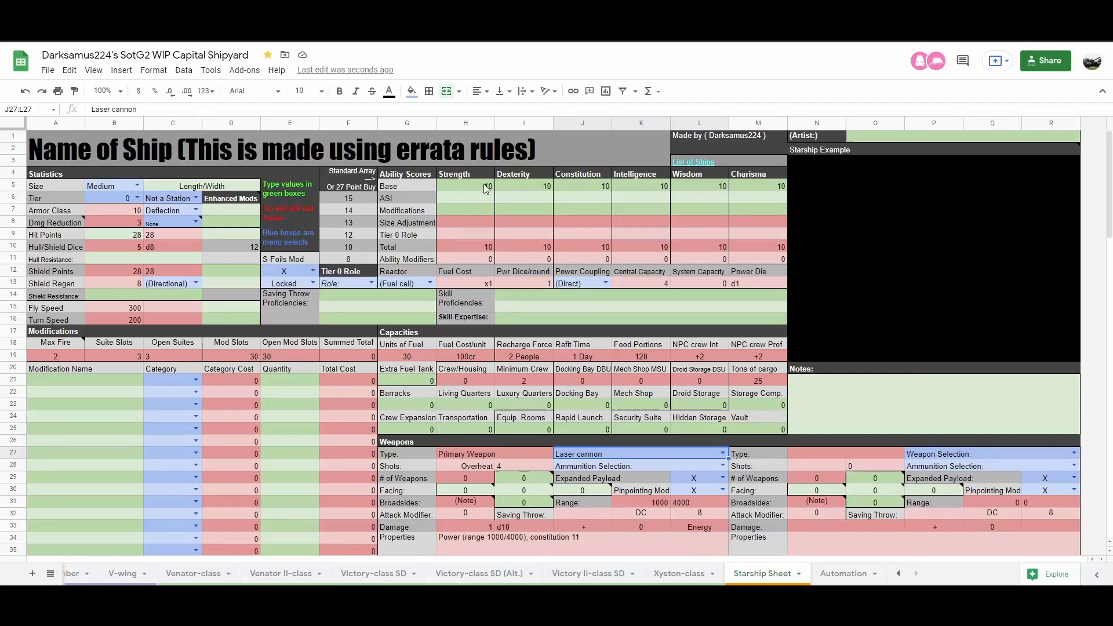
mouse_move(475, 190)
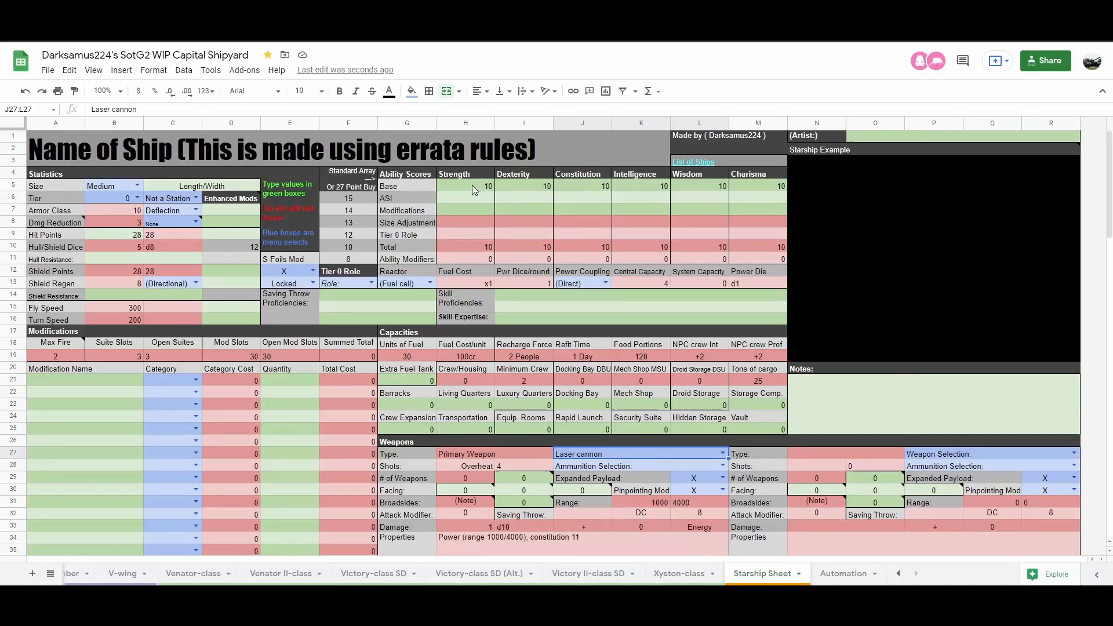
Try Strength base scores 12, 20 and 12, watching hull dice, shields and speed recalculate.
left_click(465, 185)
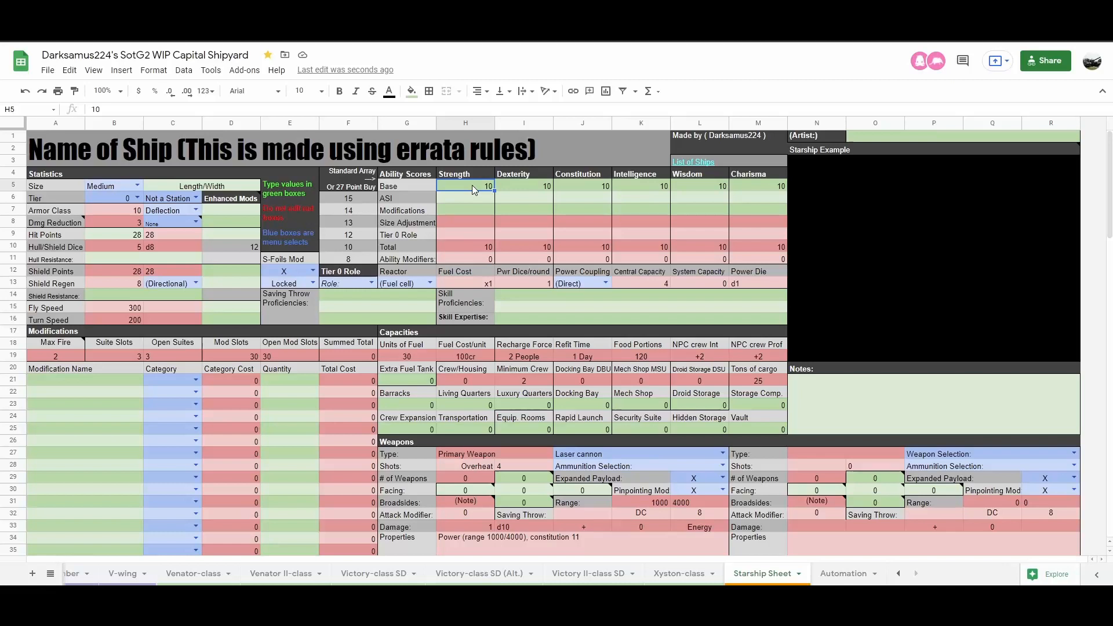
type("12")
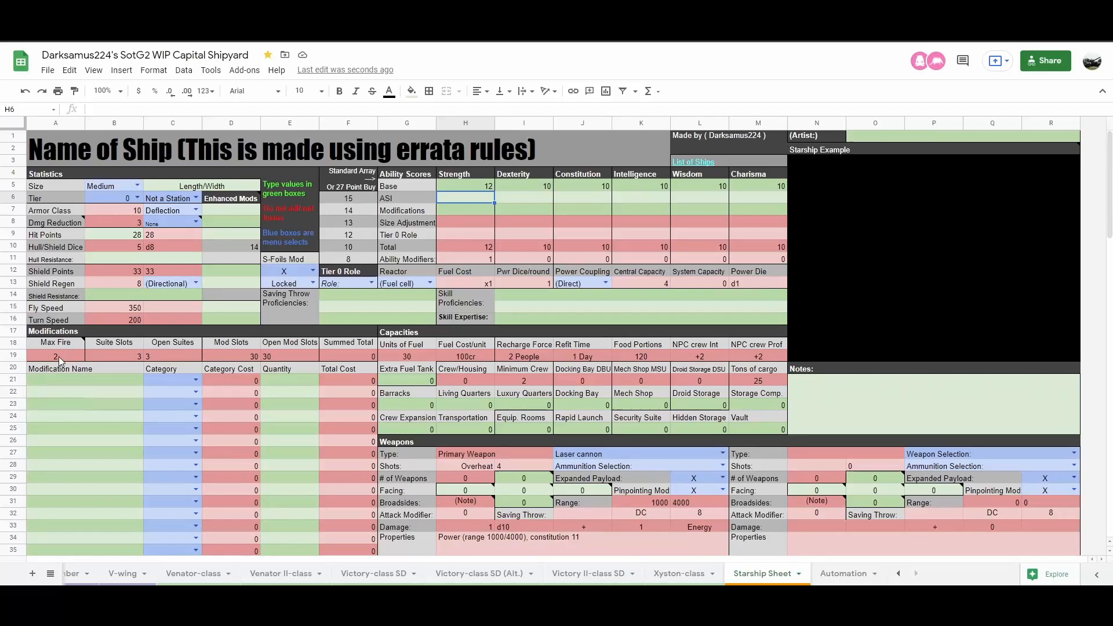
mouse_move(662, 540)
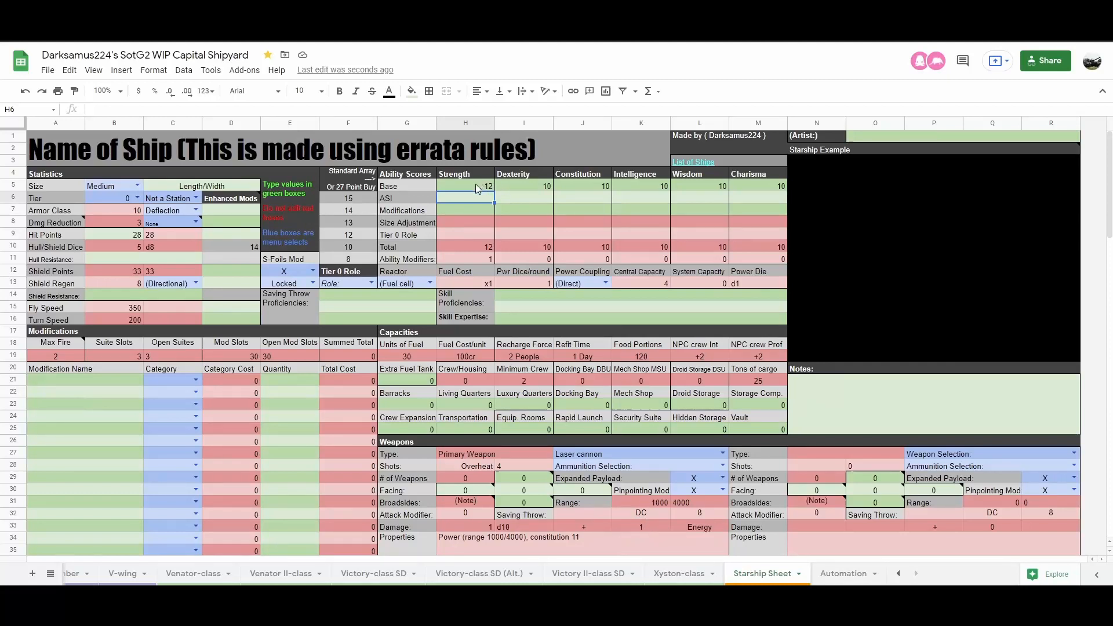
left_click(465, 186)
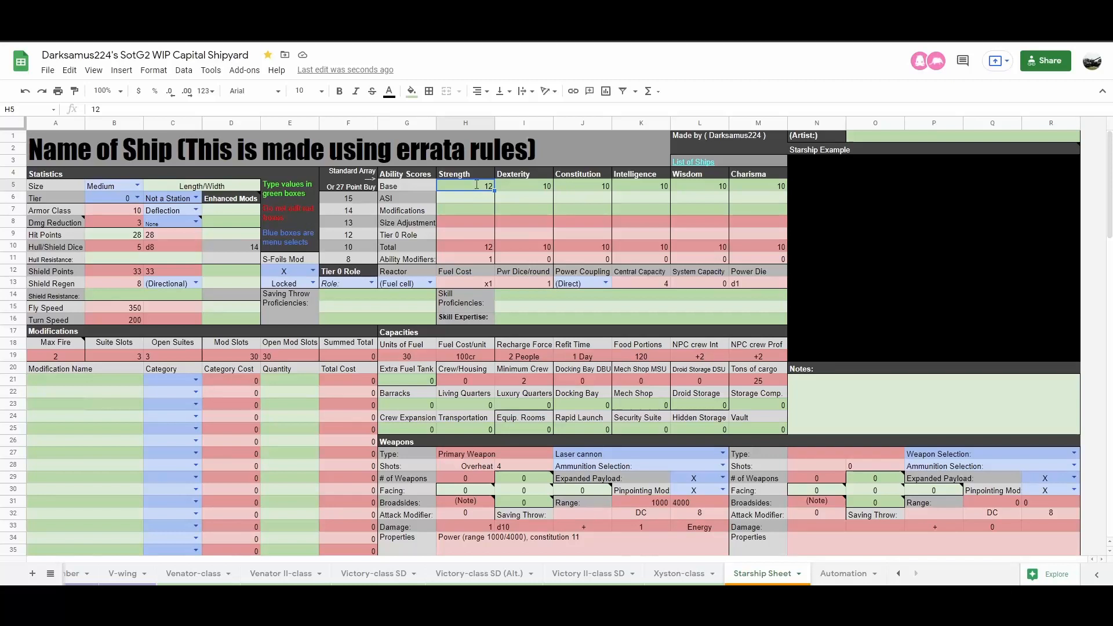
type("20")
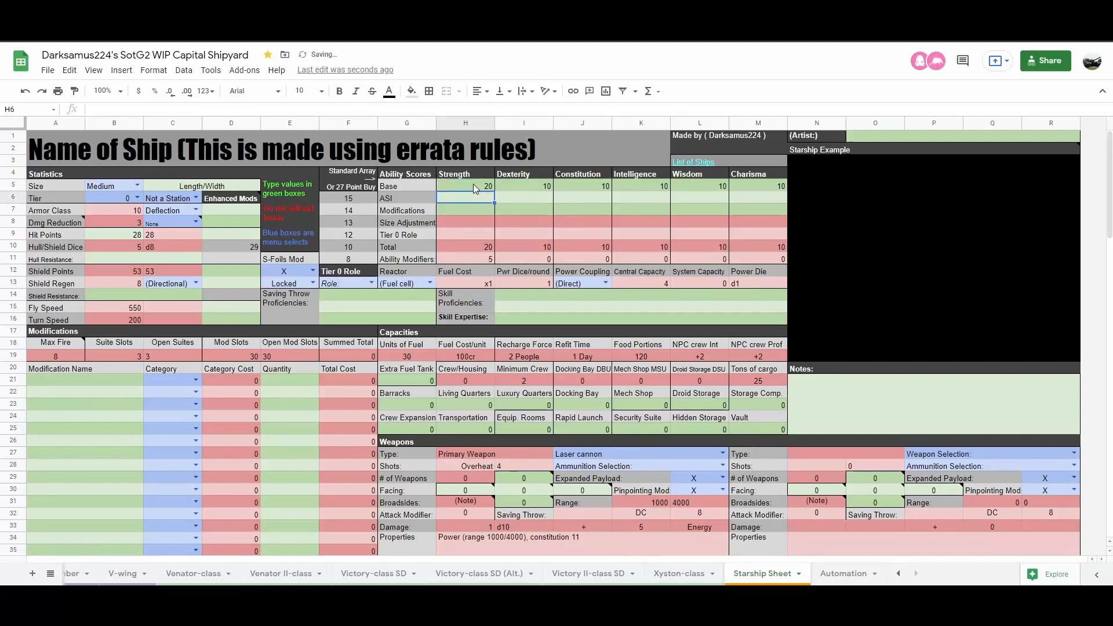
mouse_move(128, 312)
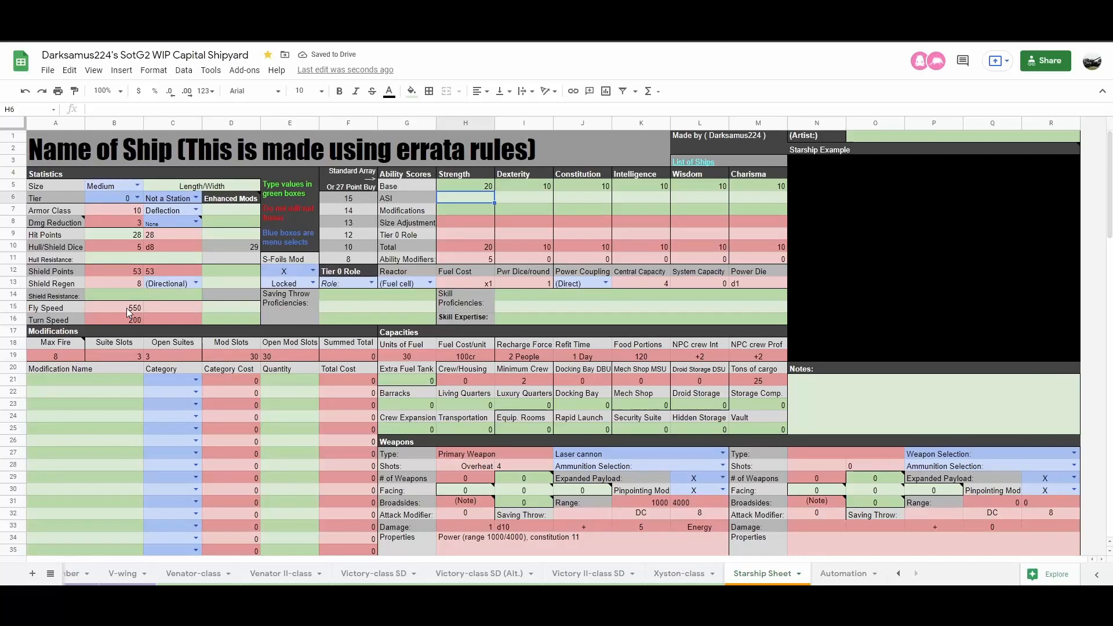
mouse_move(57, 356)
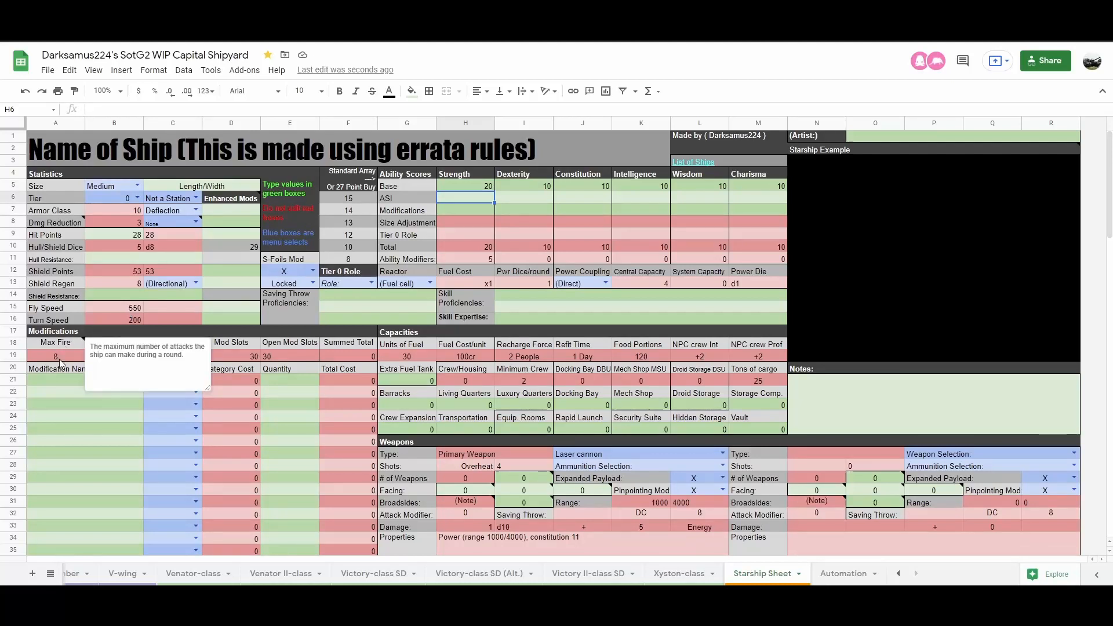
mouse_move(361, 545)
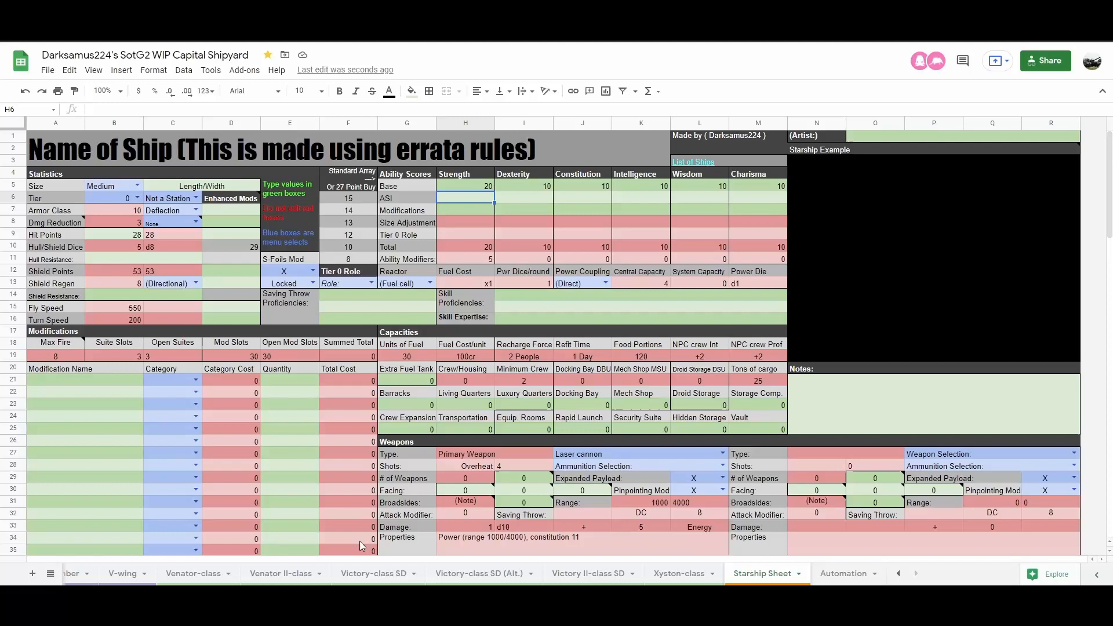
mouse_move(660, 524)
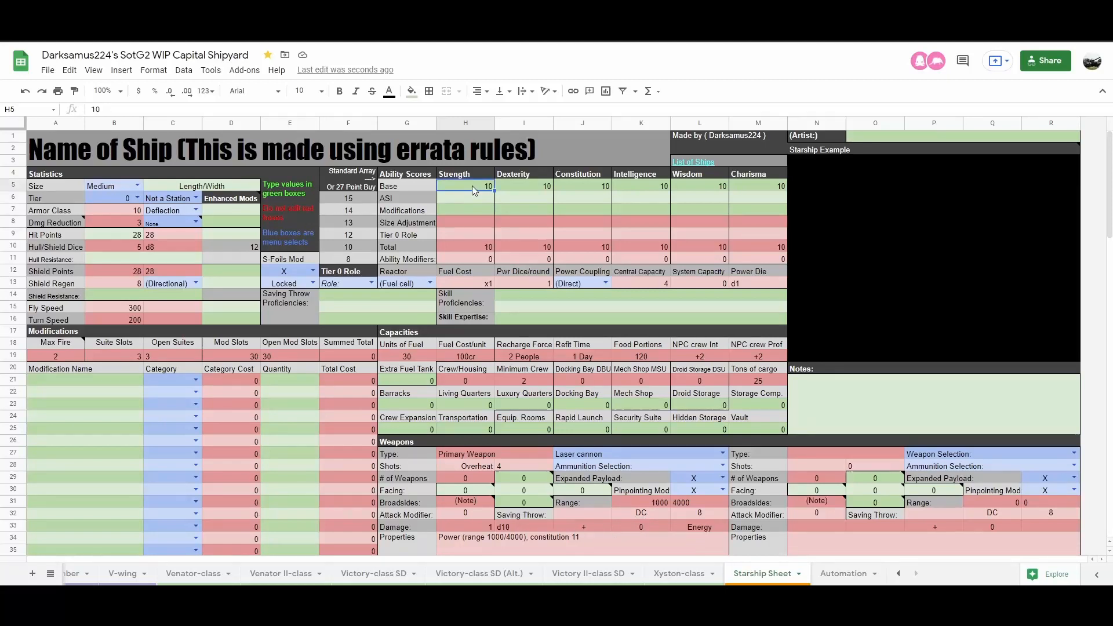
type("12")
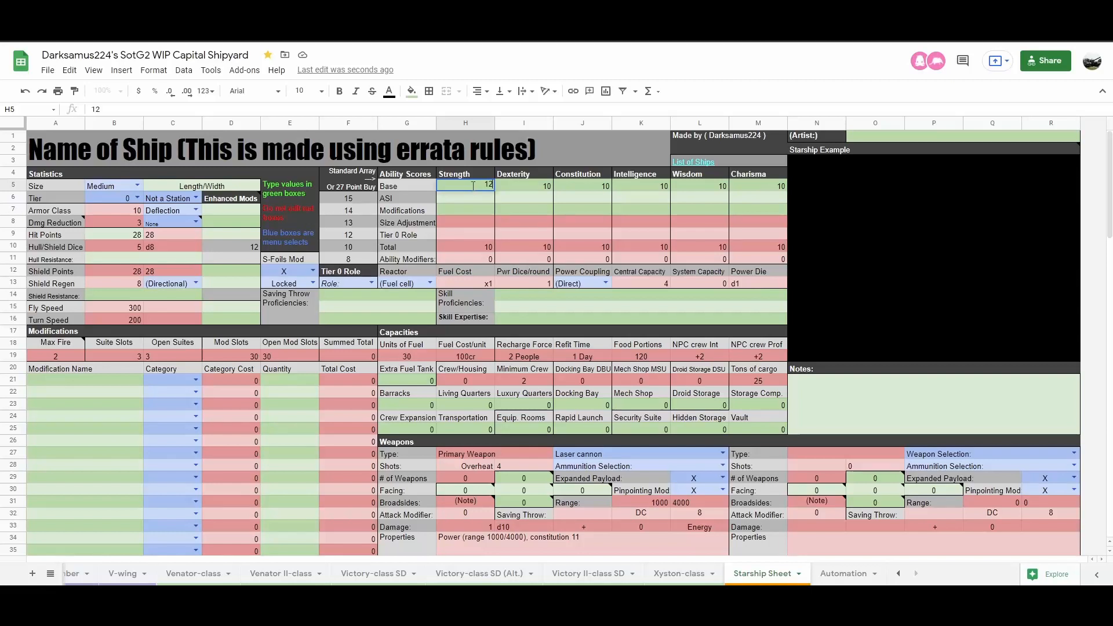
key("enter")
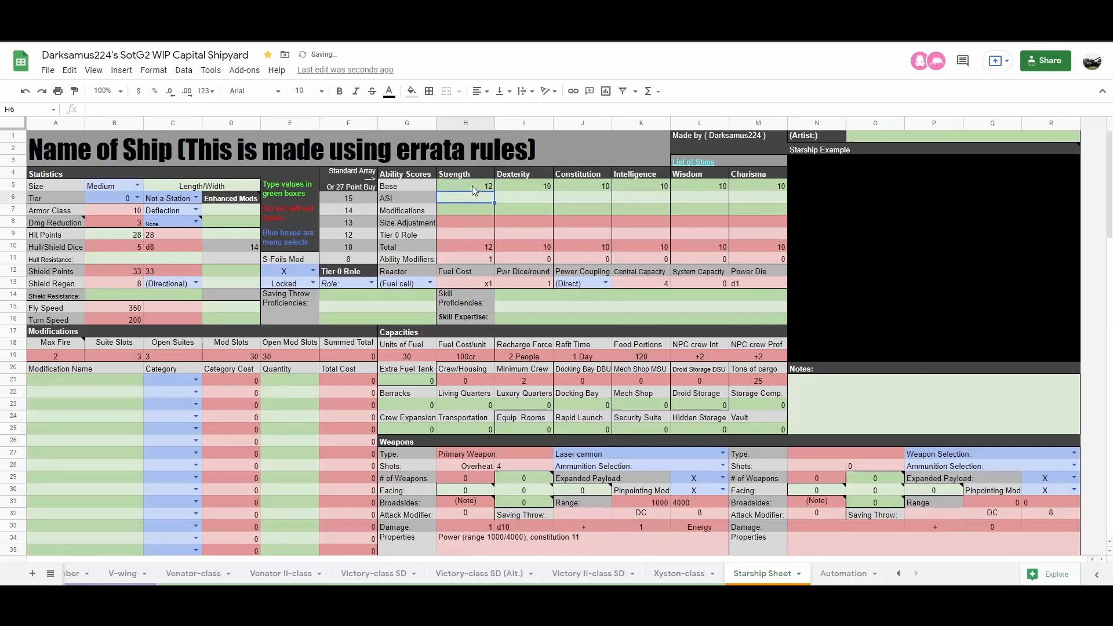
Try Strength 14 and 16, then return the Strength base score to 10.
left_click(465, 185)
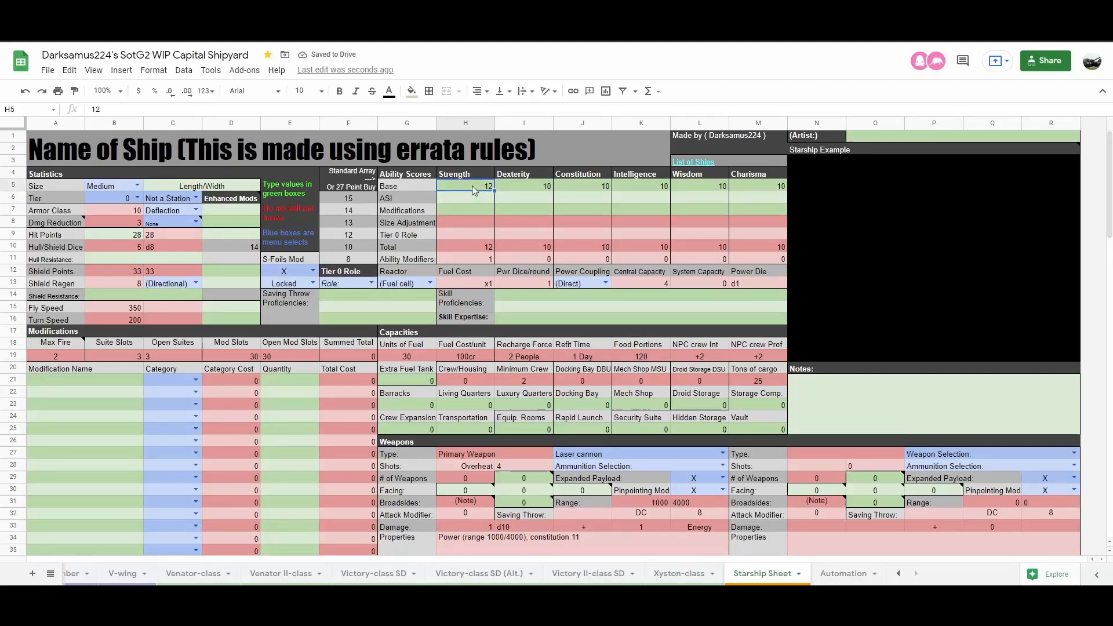
type("14")
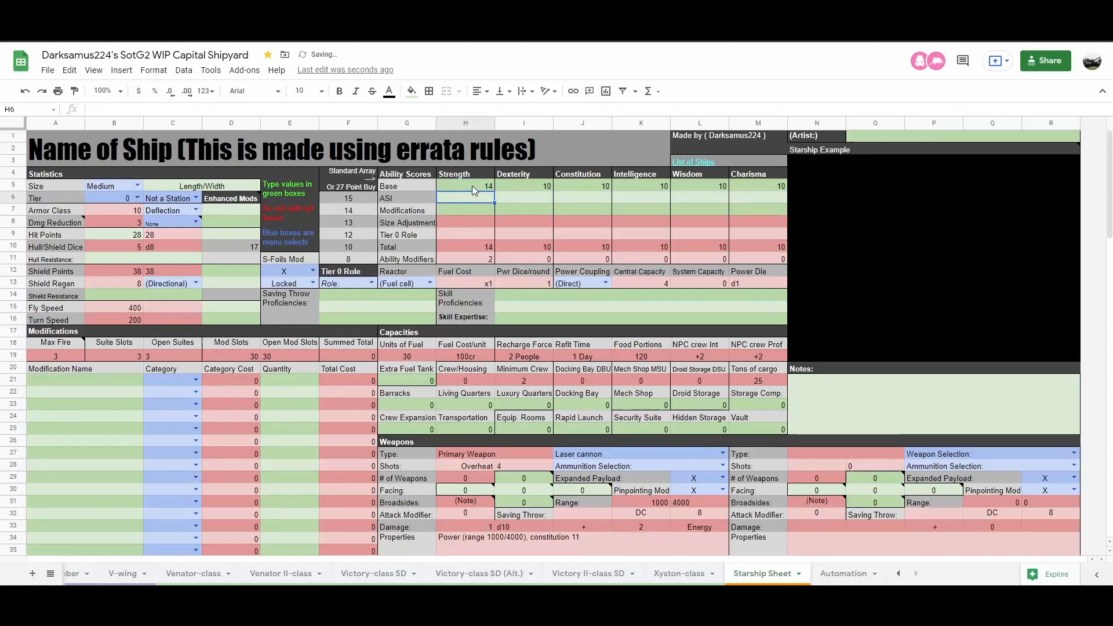
type("16")
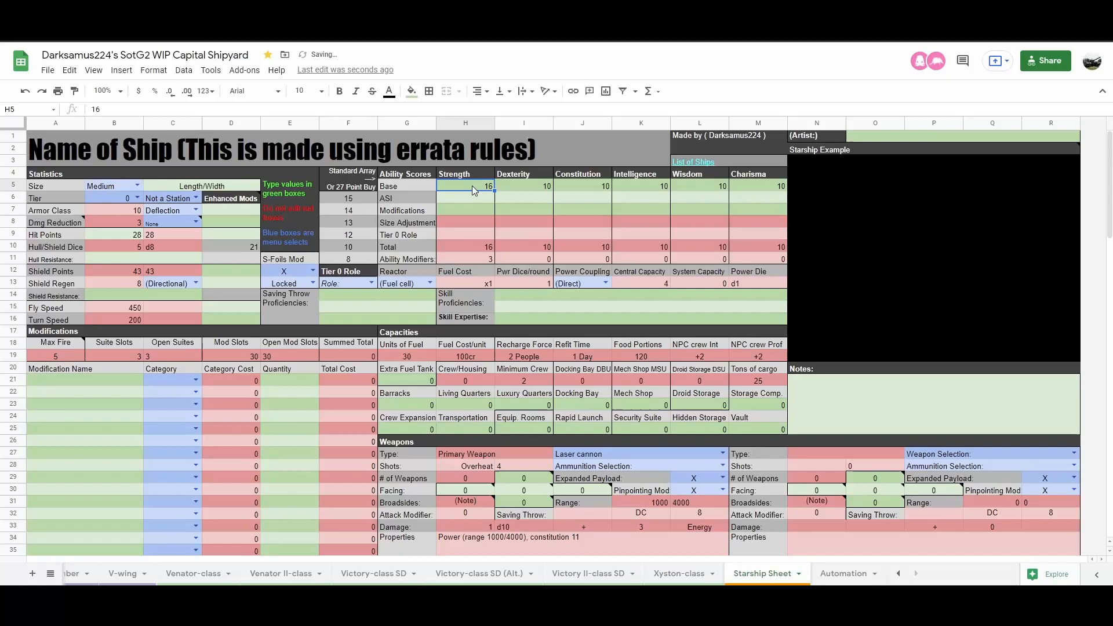
type("10")
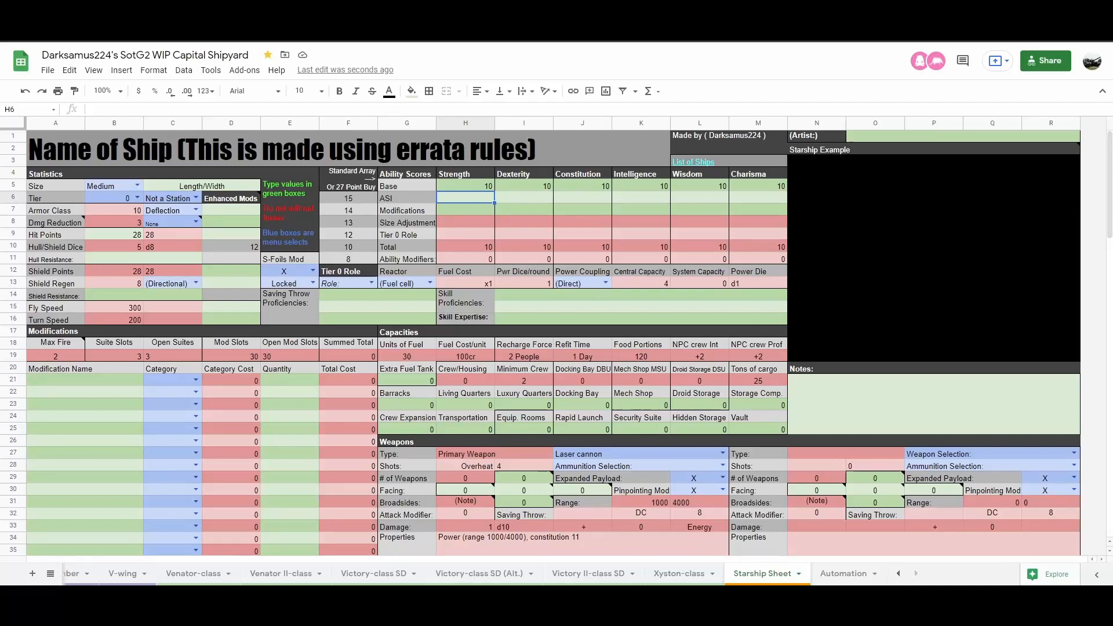
Set the Dexterity base score to 12, then 14, watching Armor Class and Turn Speed.
left_click(523, 185)
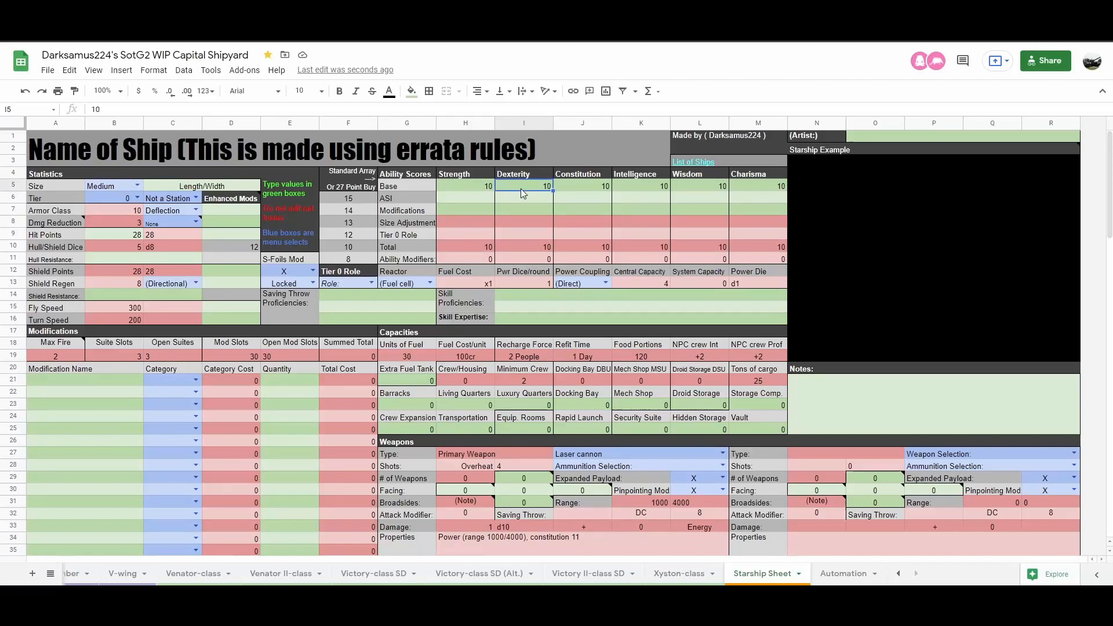
mouse_move(524, 208)
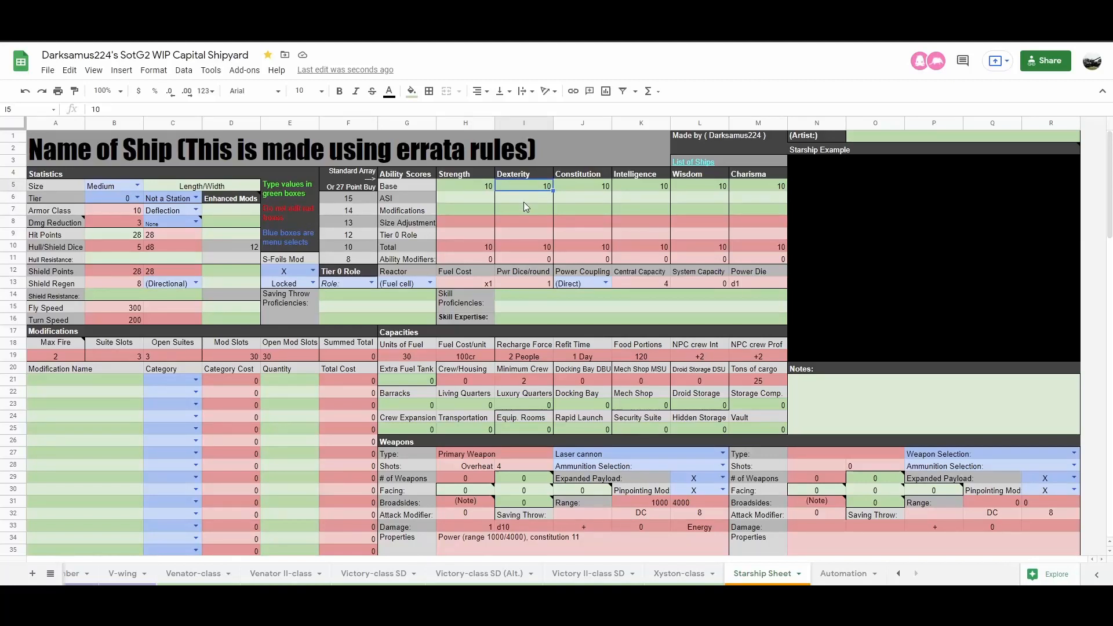
type("12")
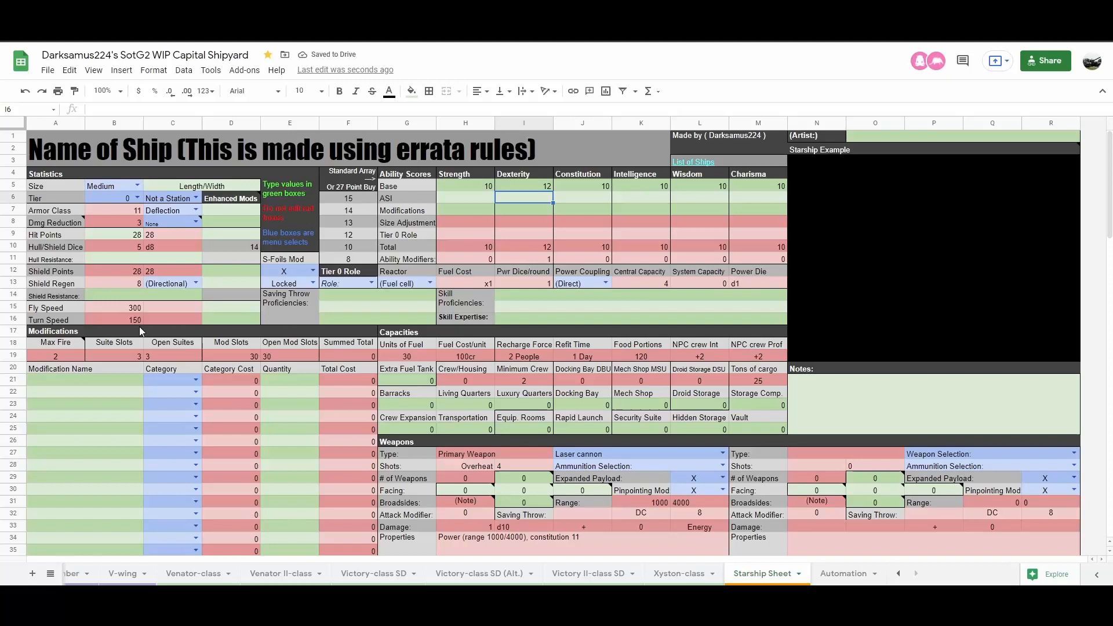
mouse_move(142, 324)
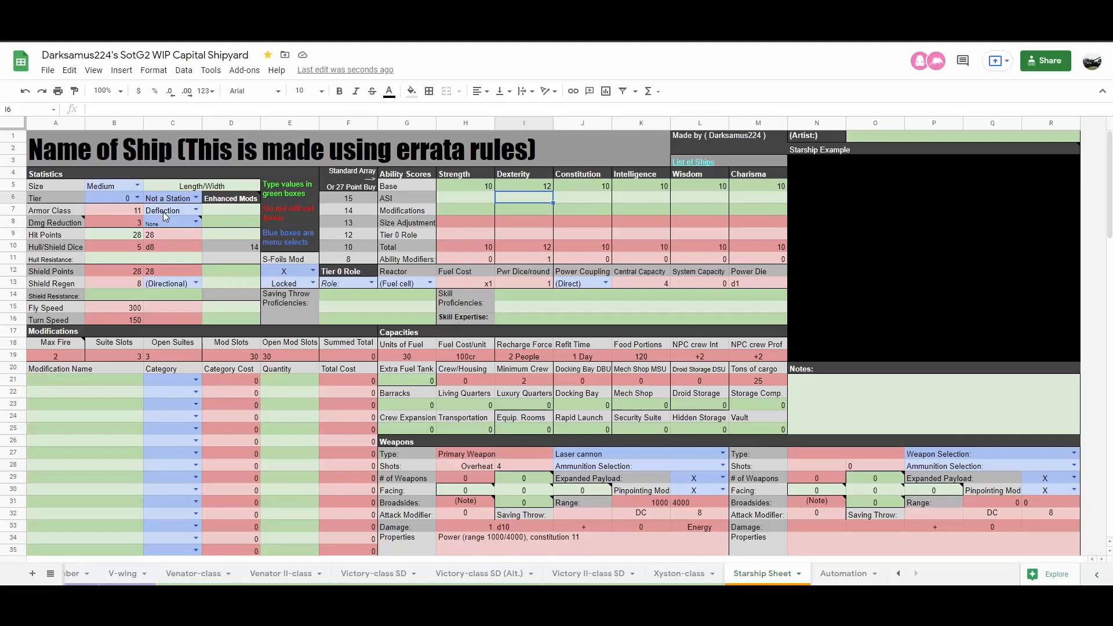
left_click(525, 186)
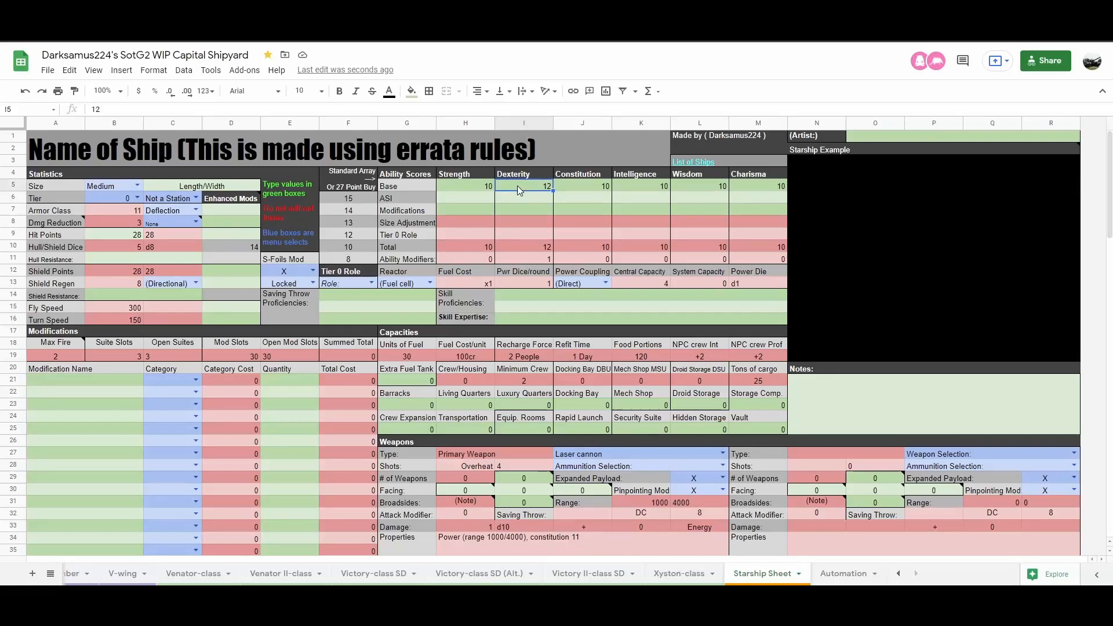
type("14")
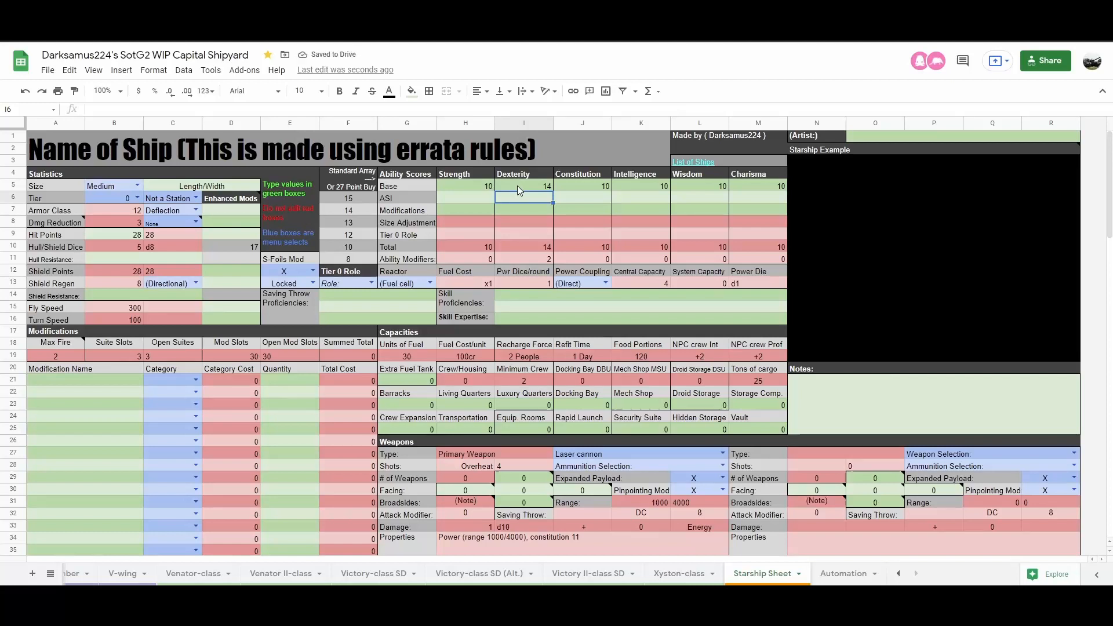
Raise Dexterity to 16 and then 18 to show further AC and turn speed changes.
type("16")
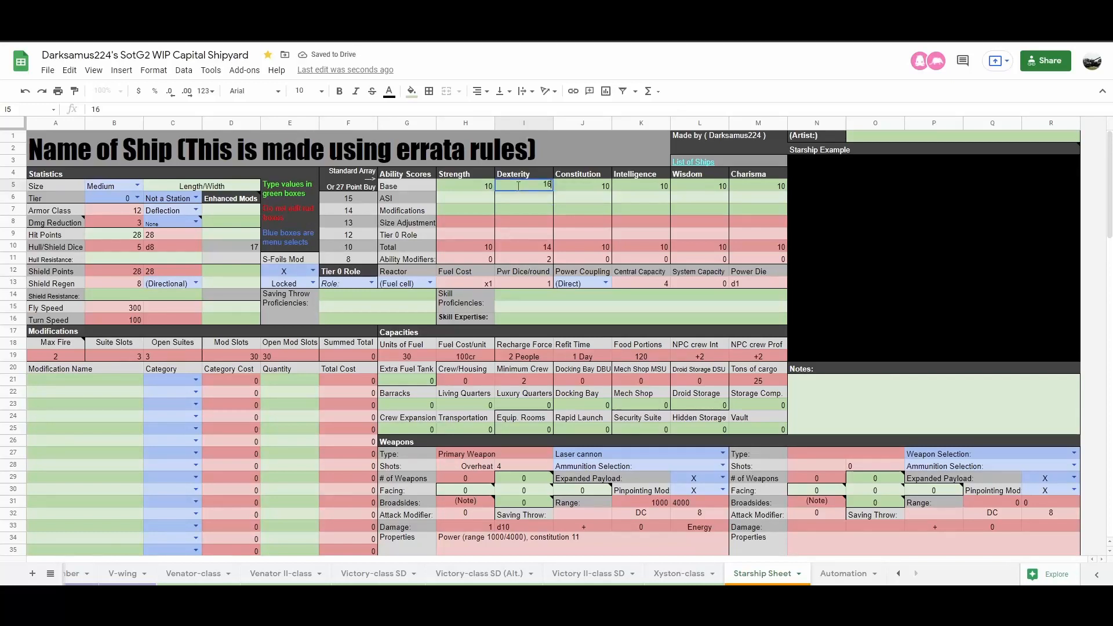
left_click(523, 209)
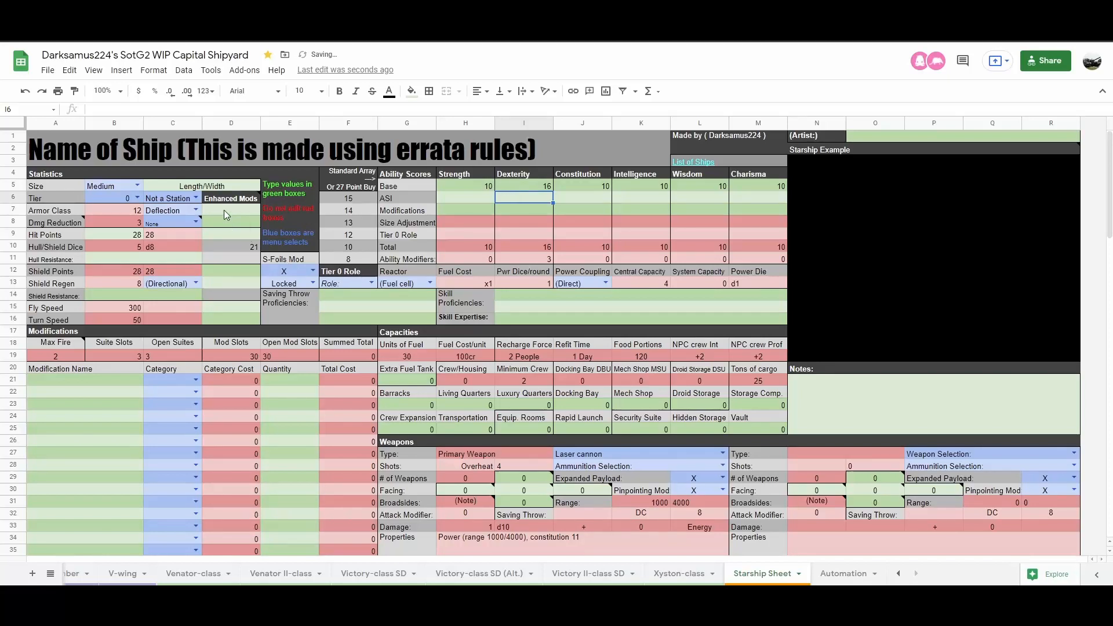
left_click(524, 186)
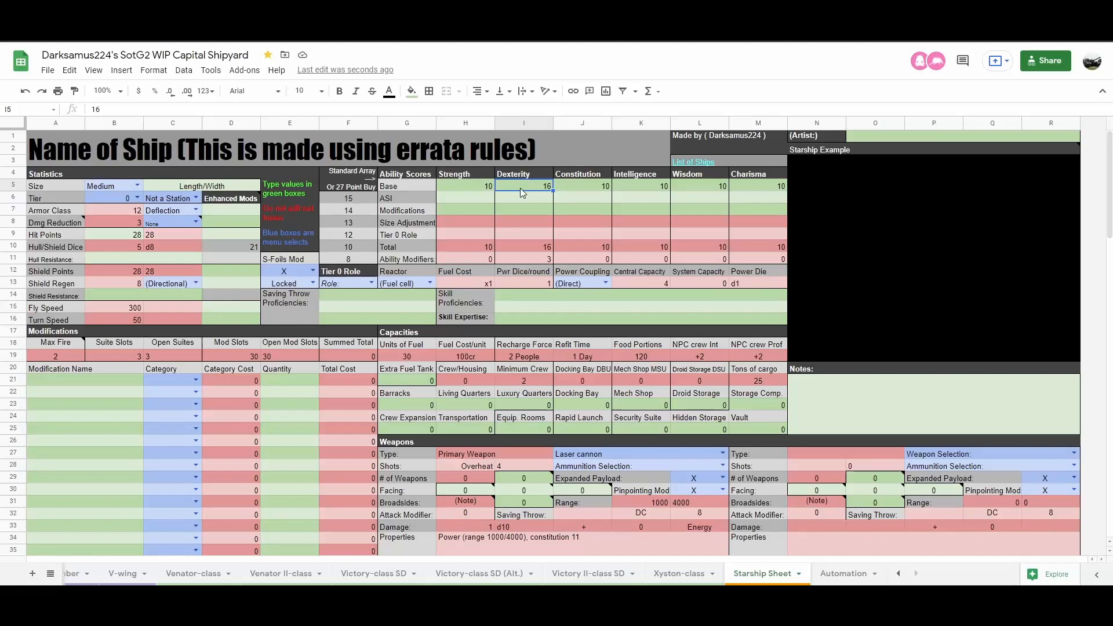
type("18")
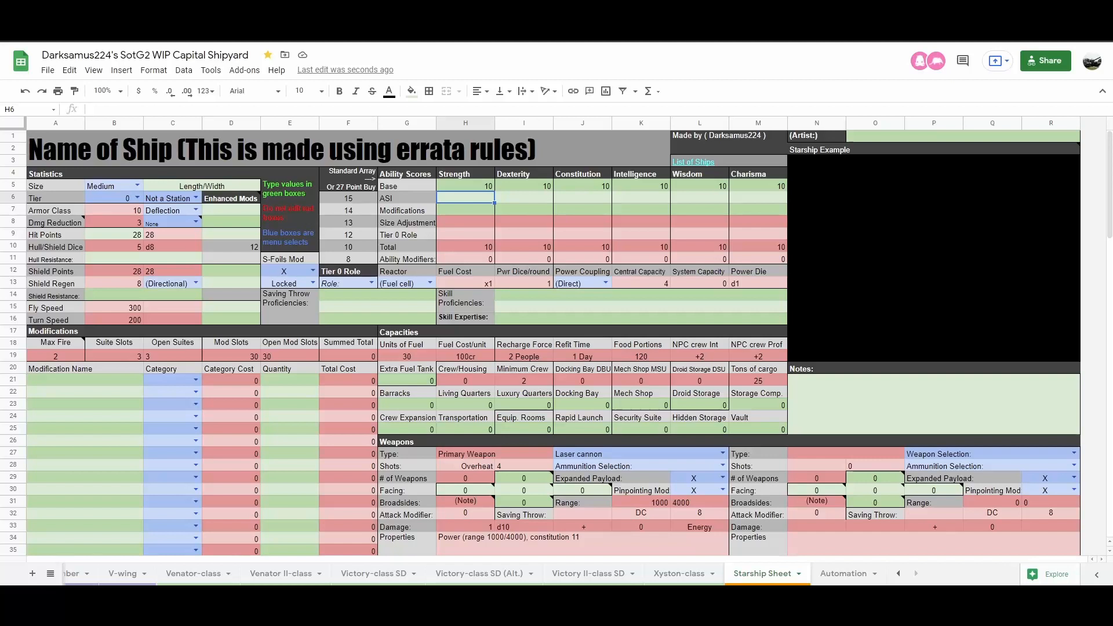
Enter Constitution base scores 10 and 14, watching Hit Points change.
left_click(582, 185)
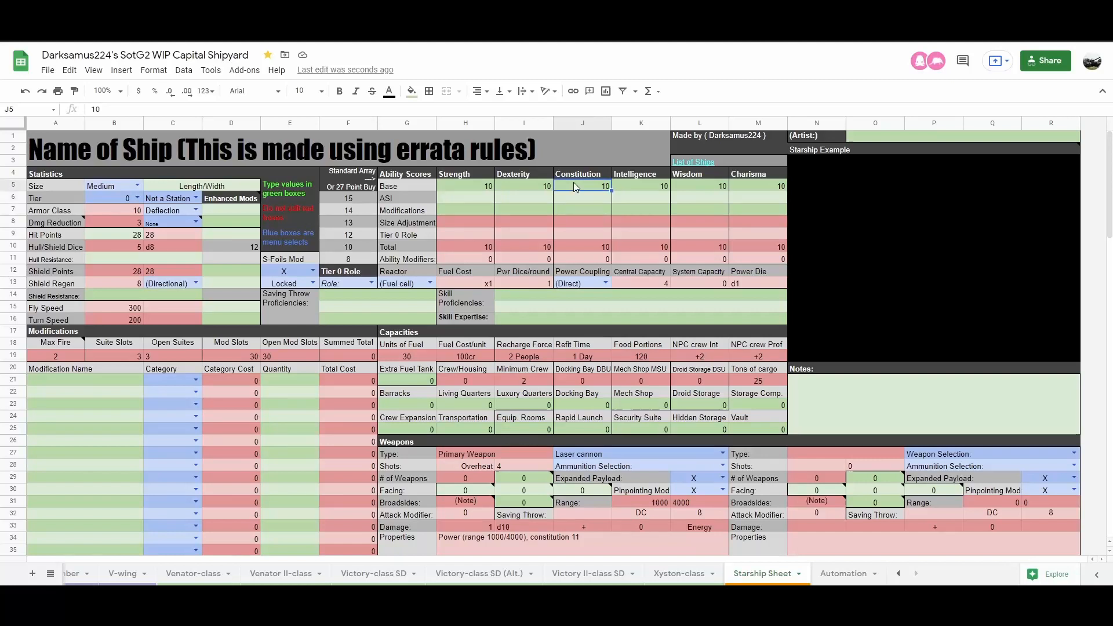
mouse_move(571, 193)
type("12")
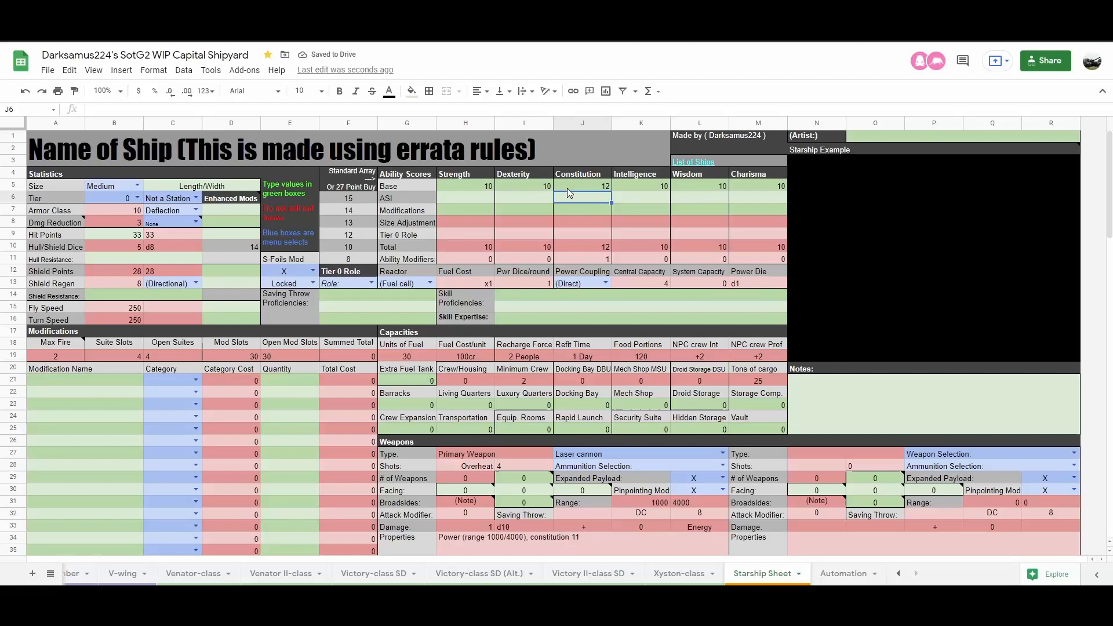
type("10")
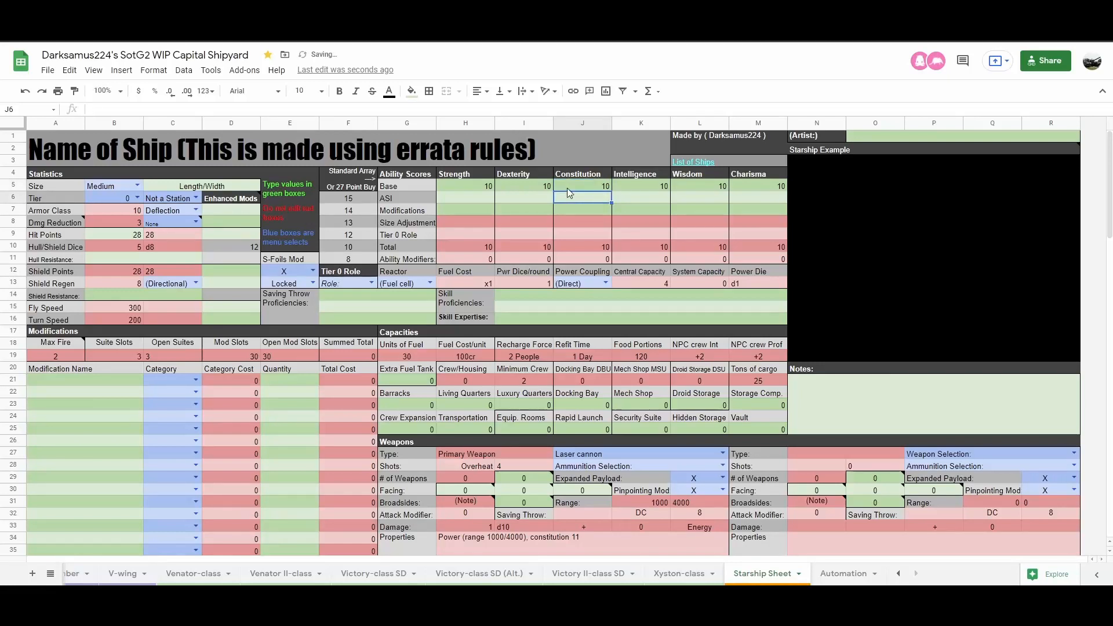
left_click(582, 186)
type("12")
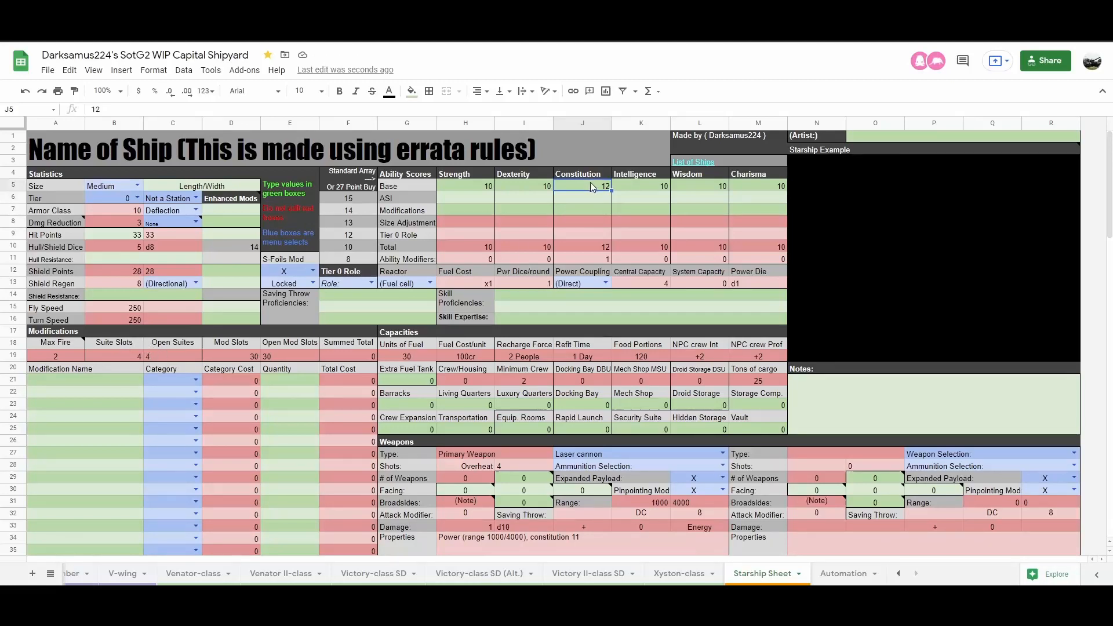
type("14")
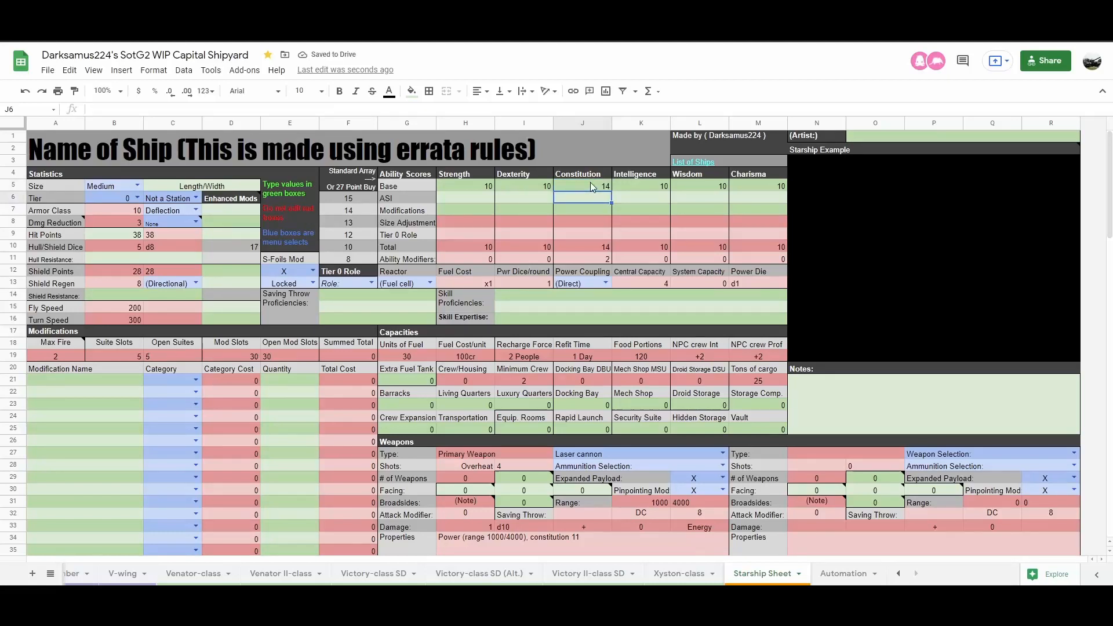
Step Constitution up through 16, 18 and 20, then return it to 10.
left_click(581, 185)
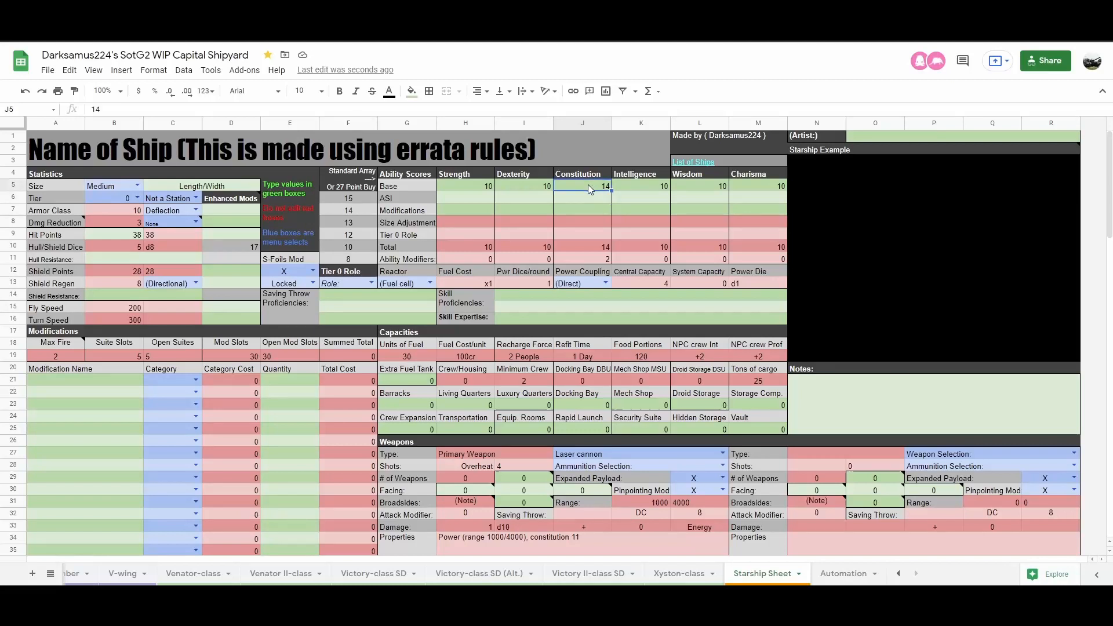
type("16")
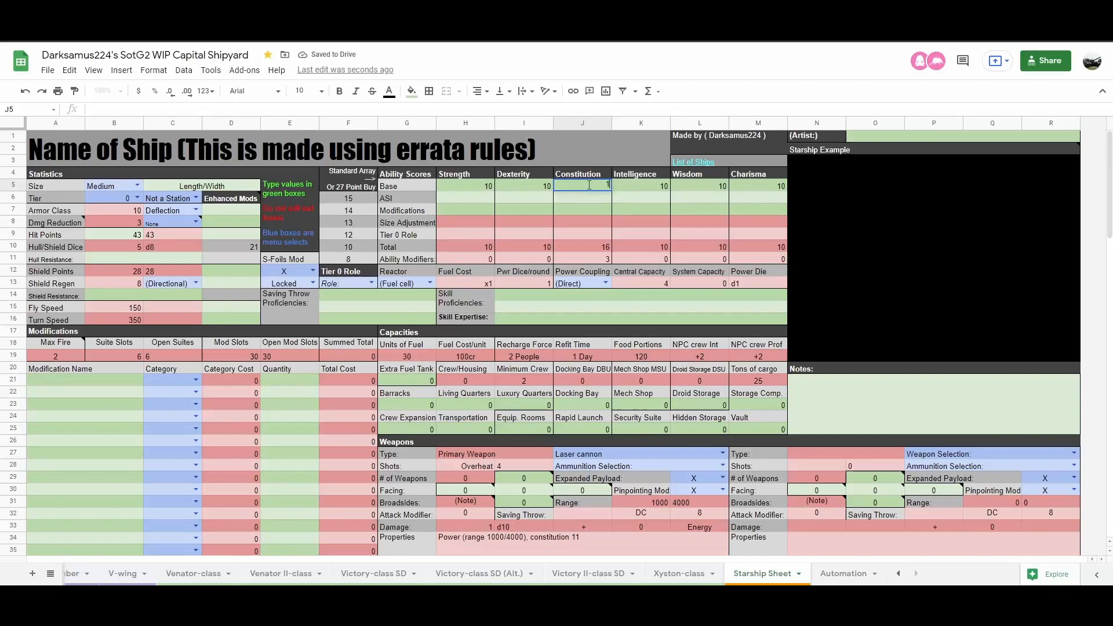
type("18")
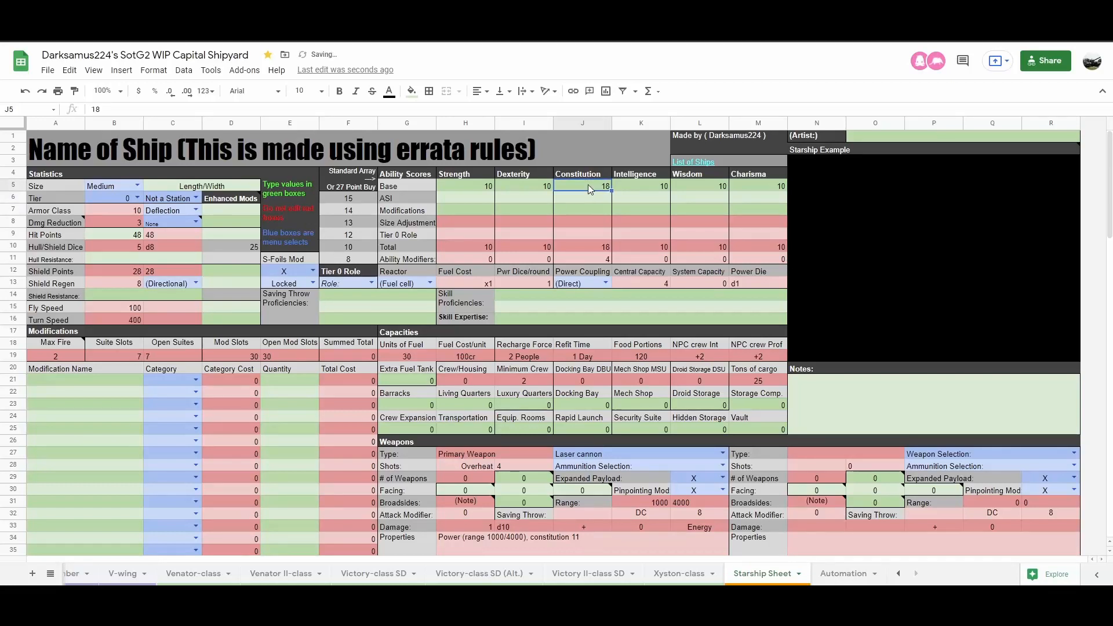
type("20")
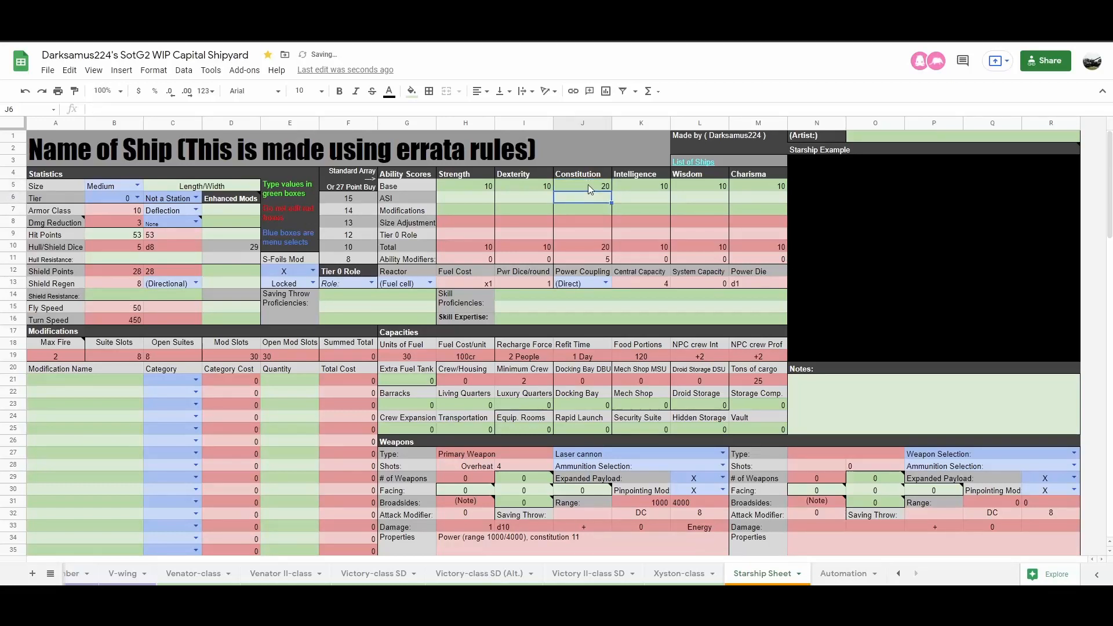
type("10")
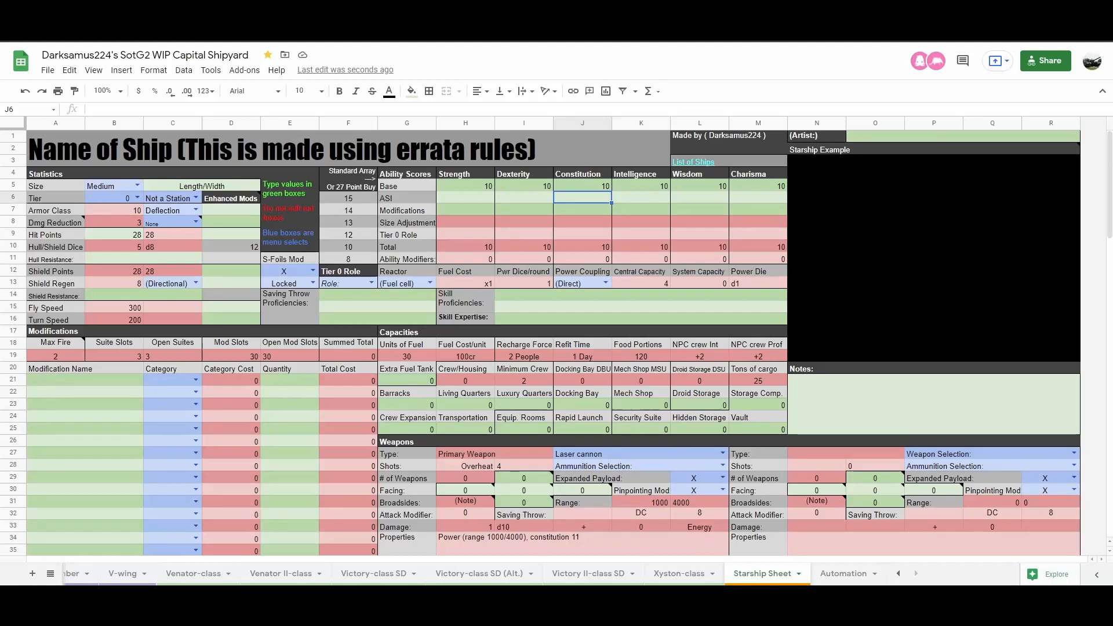
left_click(525, 202)
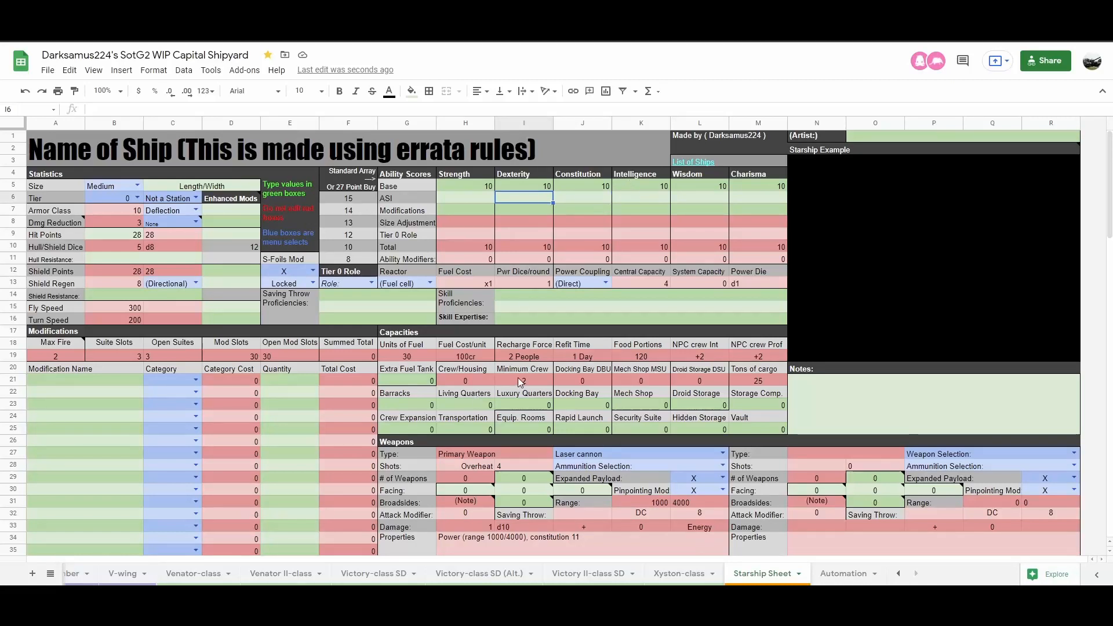
left_click(523, 380)
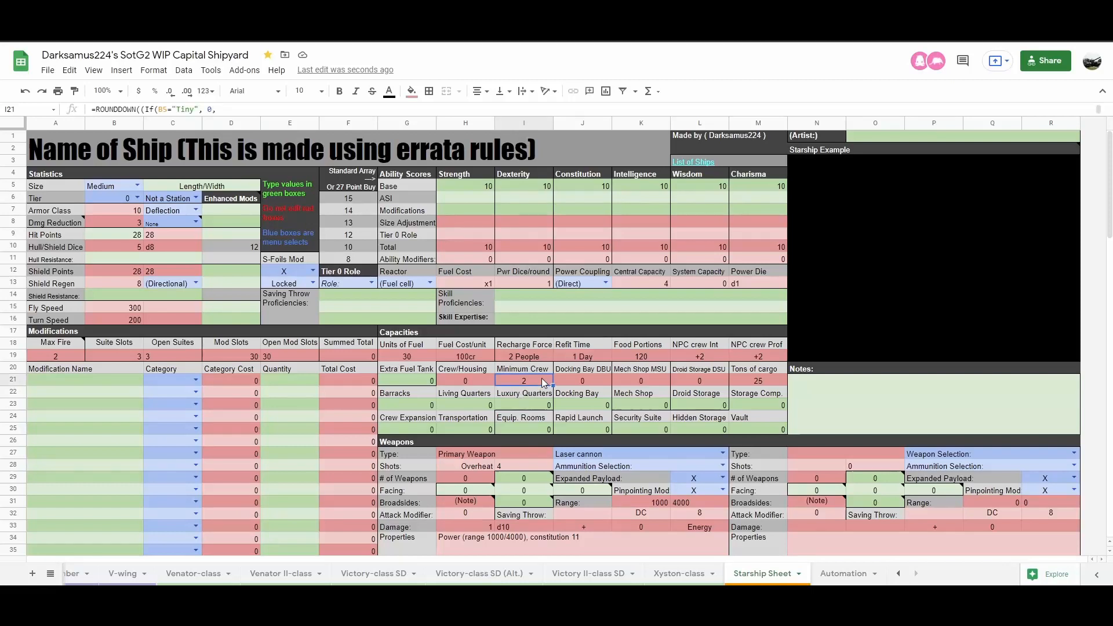
left_click(640, 186)
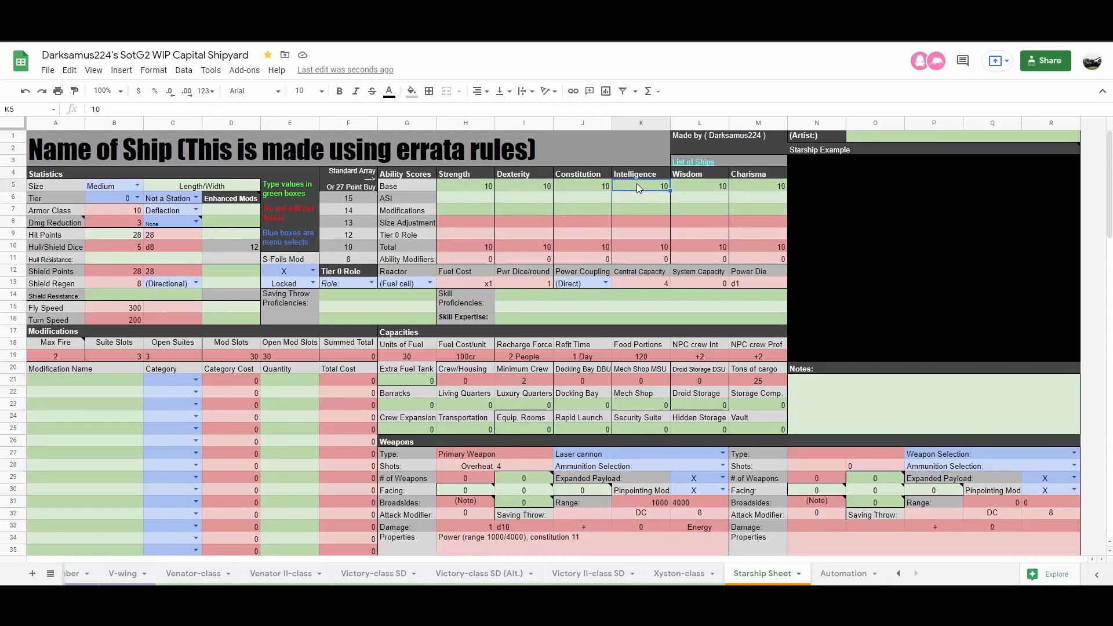
type("12")
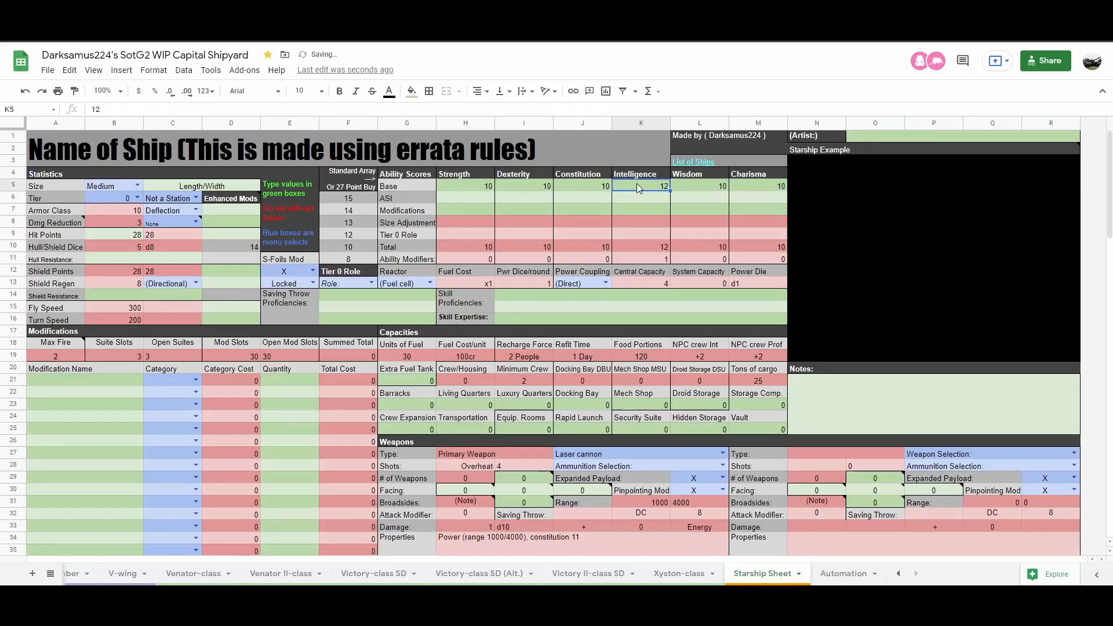
type("14")
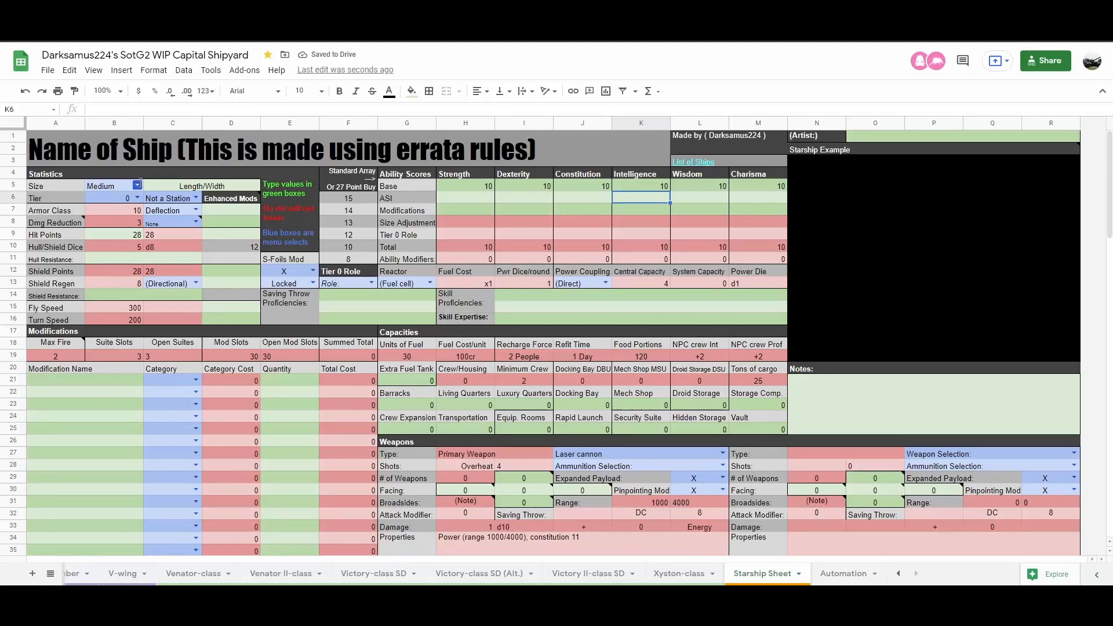
Choose Large from the ship size list so size adjustments recalculate.
left_click(137, 185)
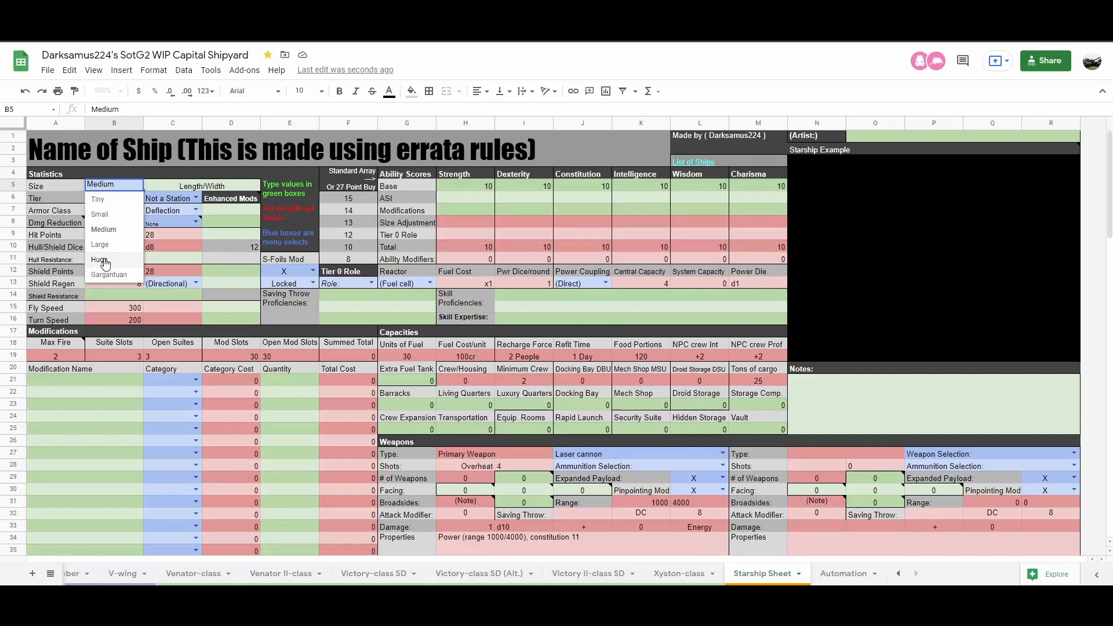
left_click(100, 245)
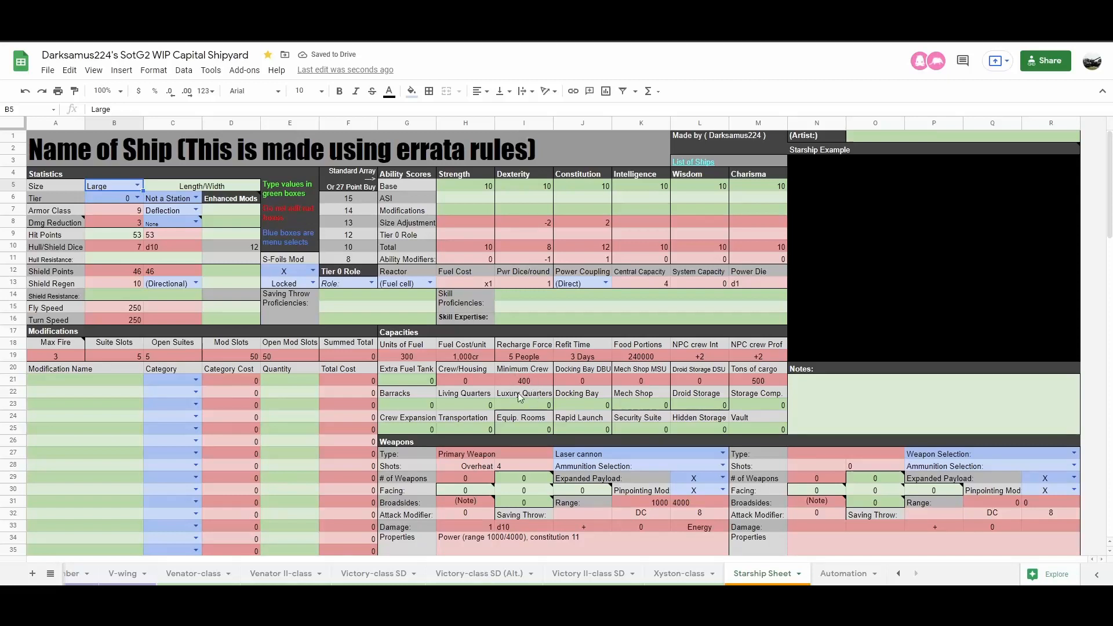
Step the Intelligence base score through 12, 14, 16, 18 to 20, cutting minimum crew to 16.
left_click(640, 186)
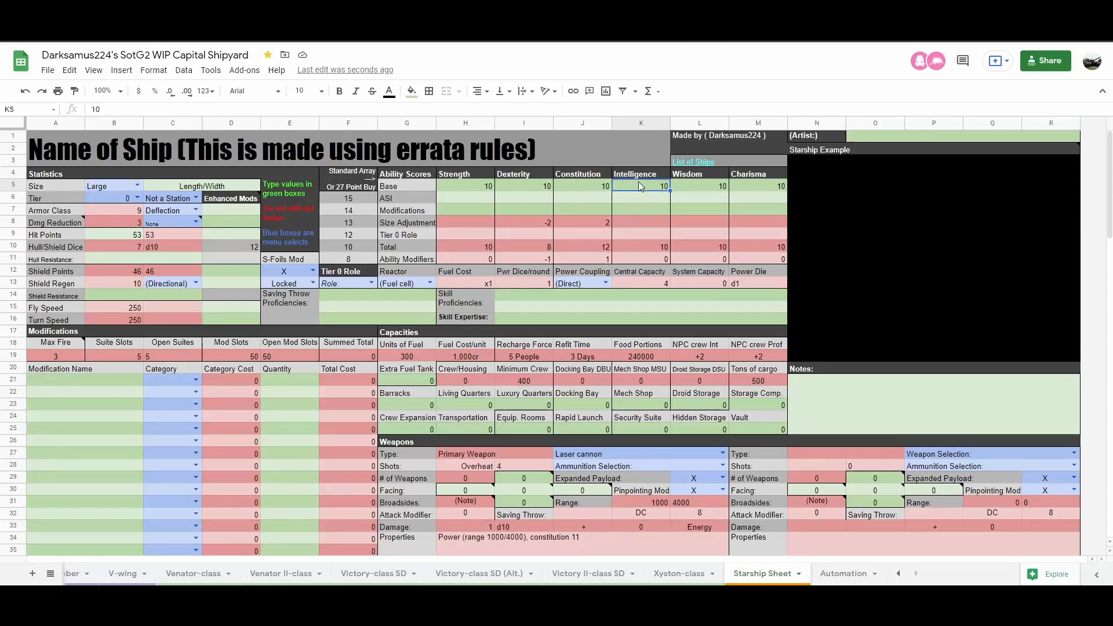
type("12")
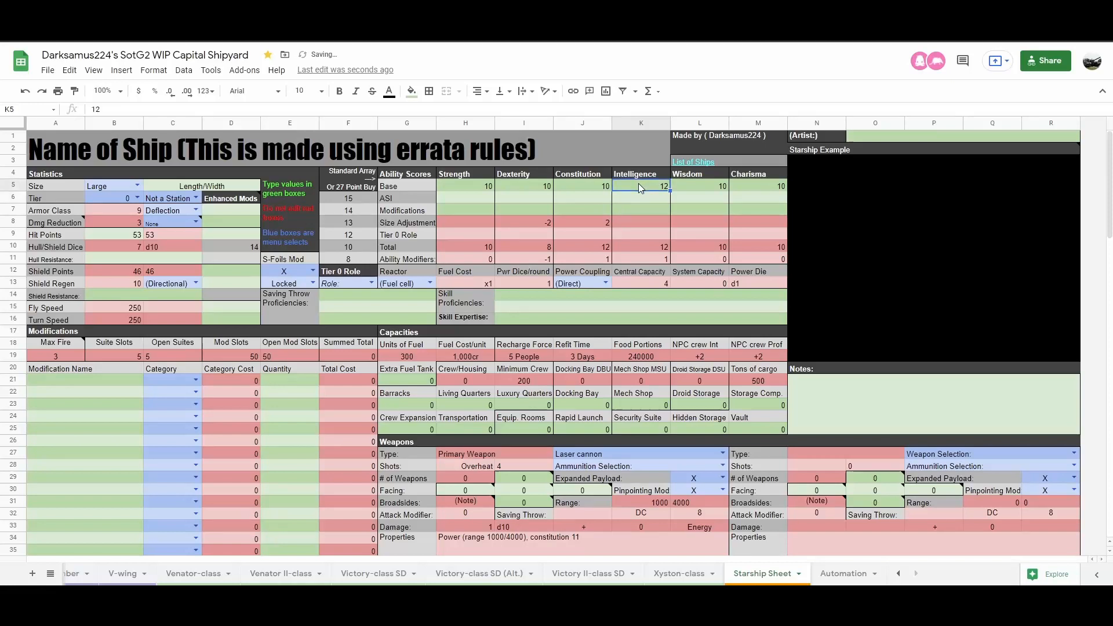
type("14")
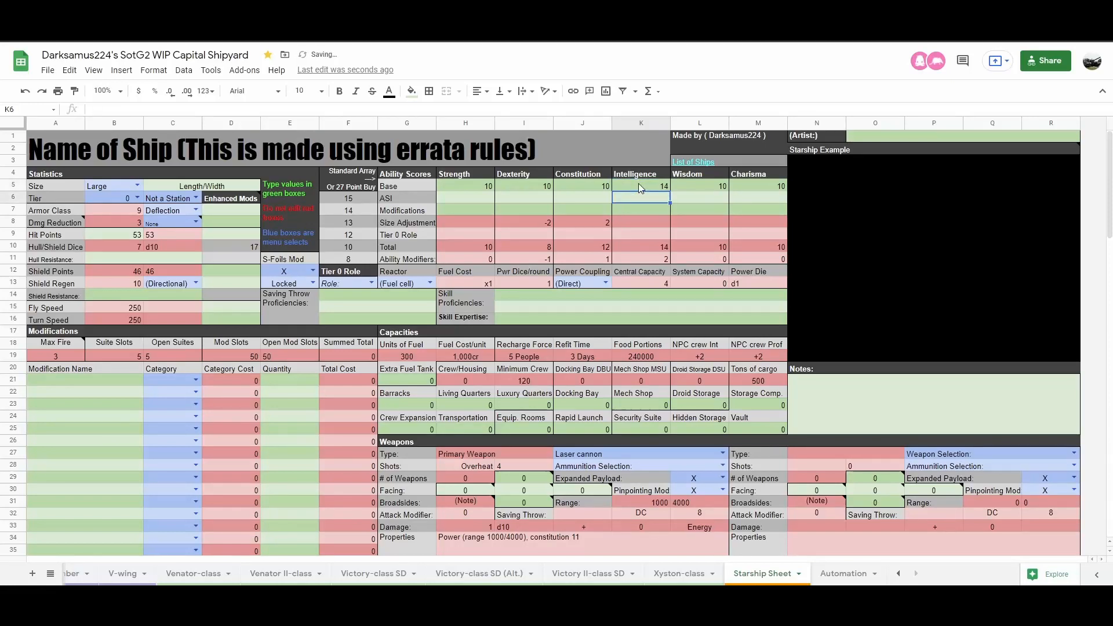
type("16")
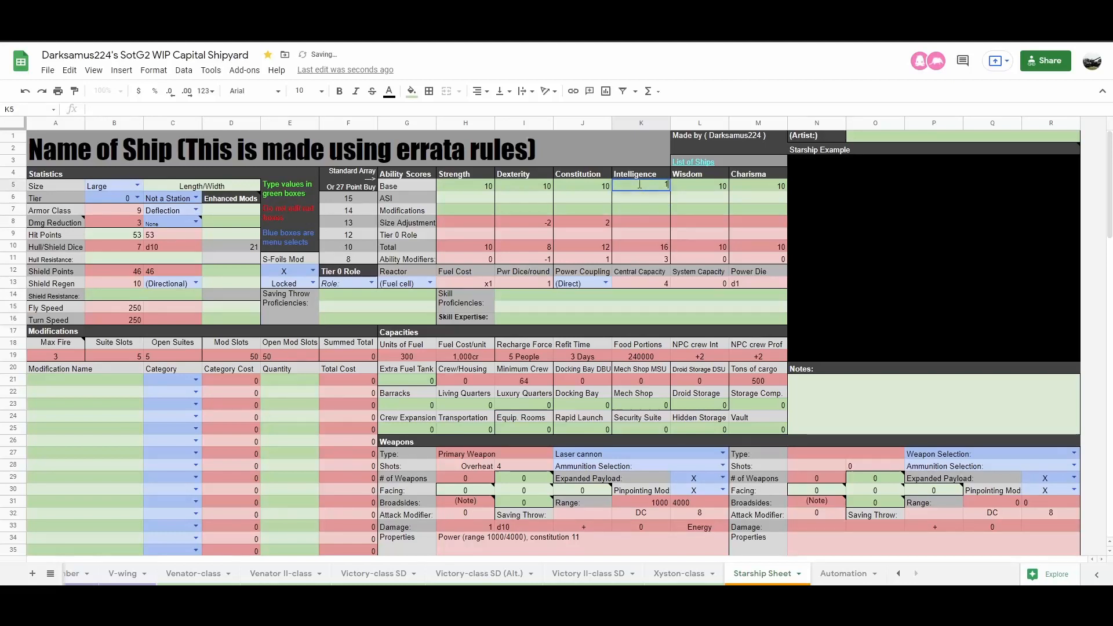
type("18")
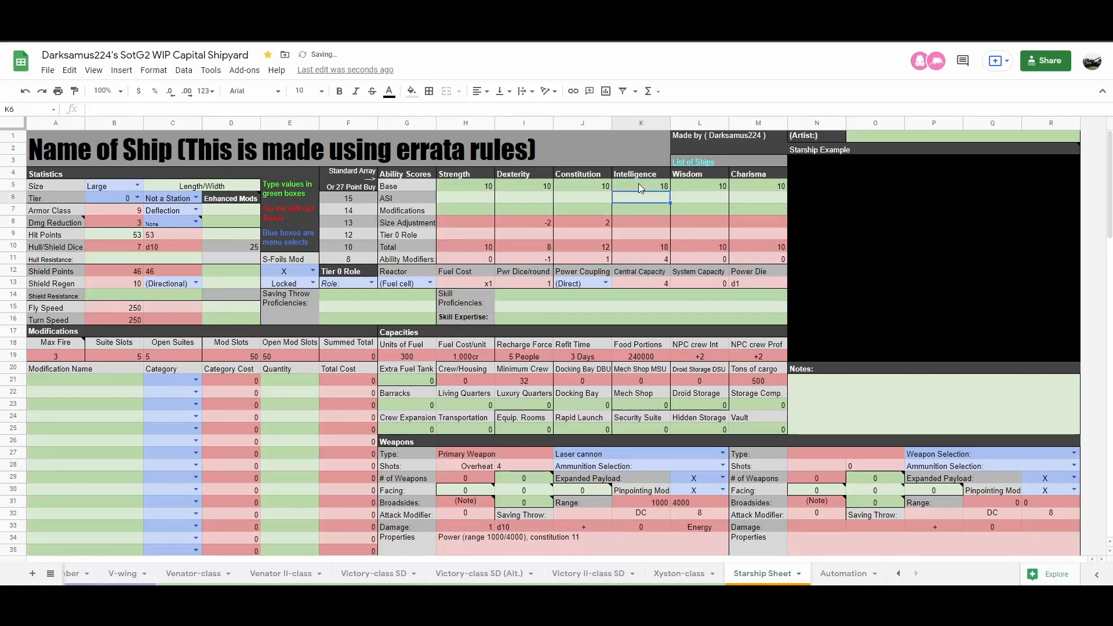
type("20")
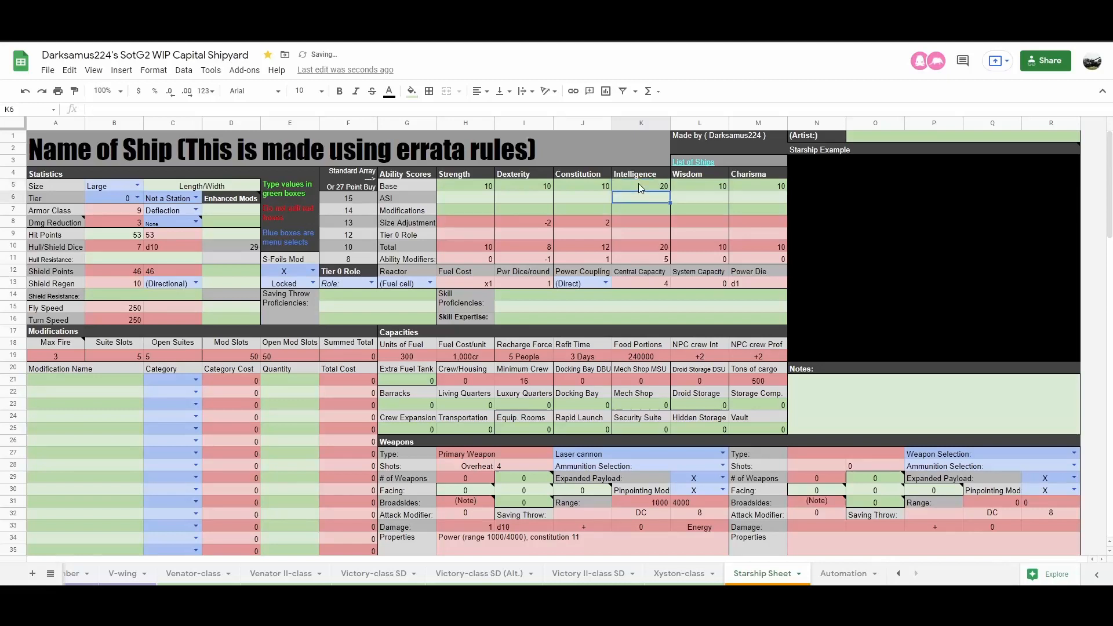
left_click(640, 185)
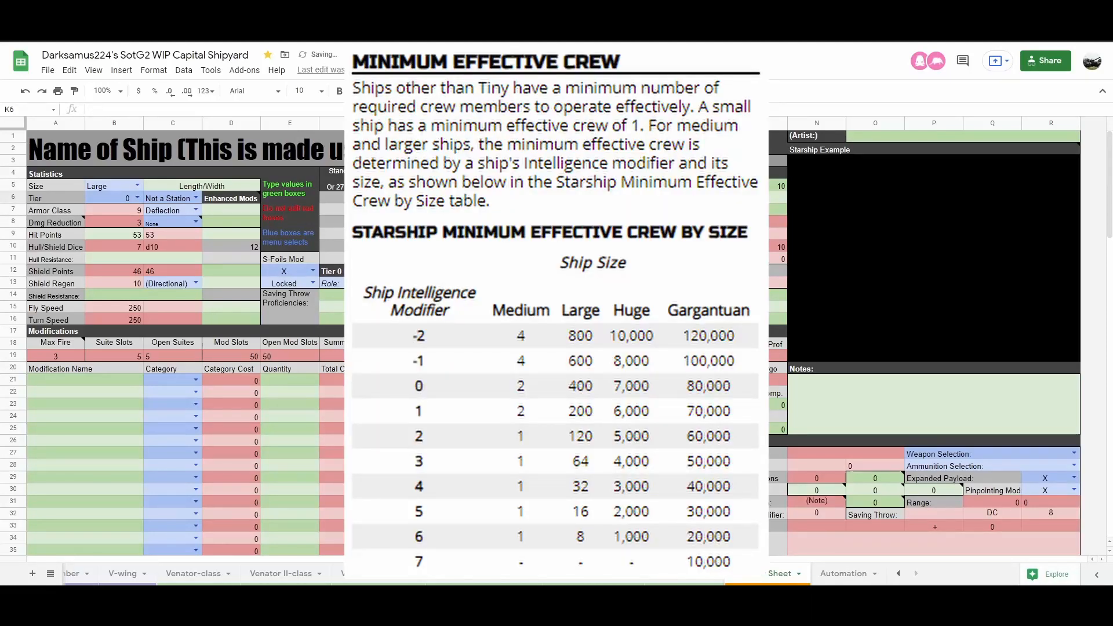
Select a cell near the minimum-crew rules table while Intelligence returns to 10.
left_click(763, 573)
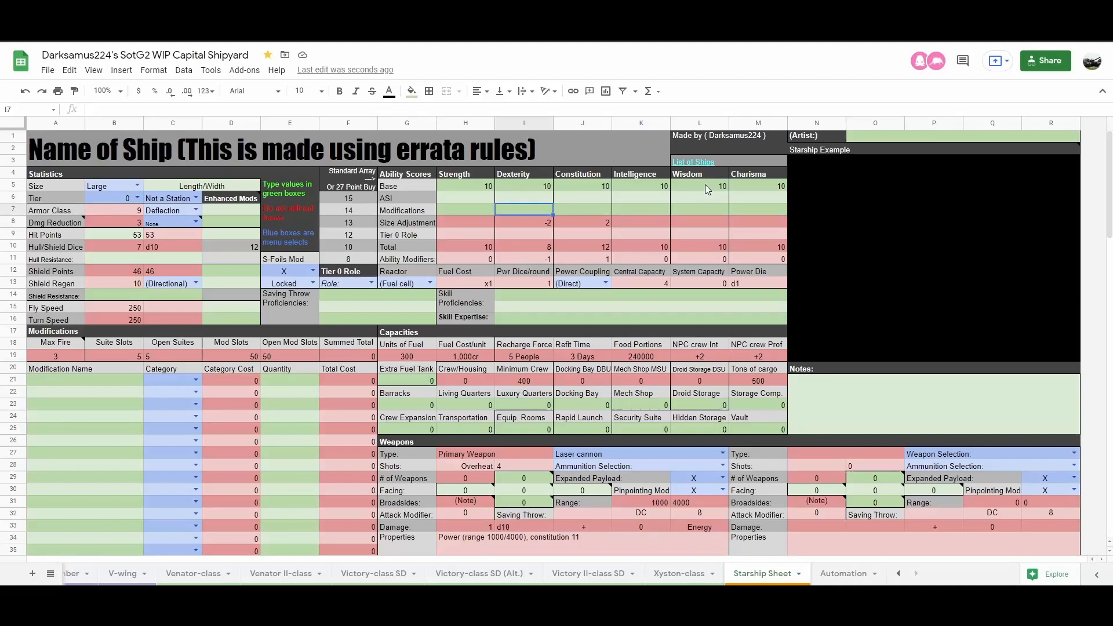
left_click(698, 185)
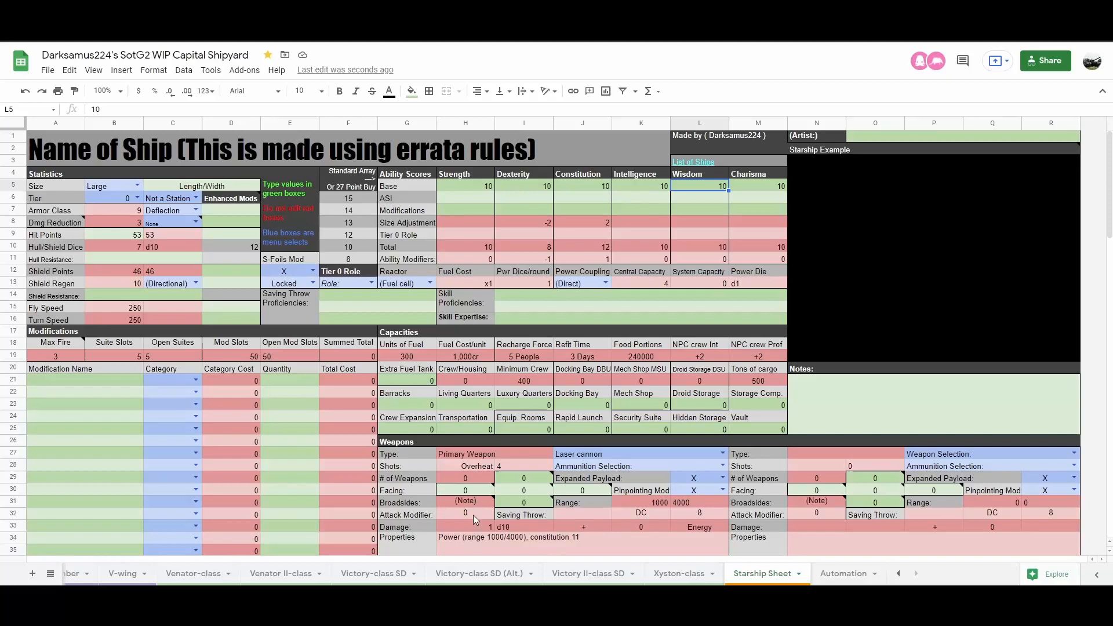
left_click(465, 515)
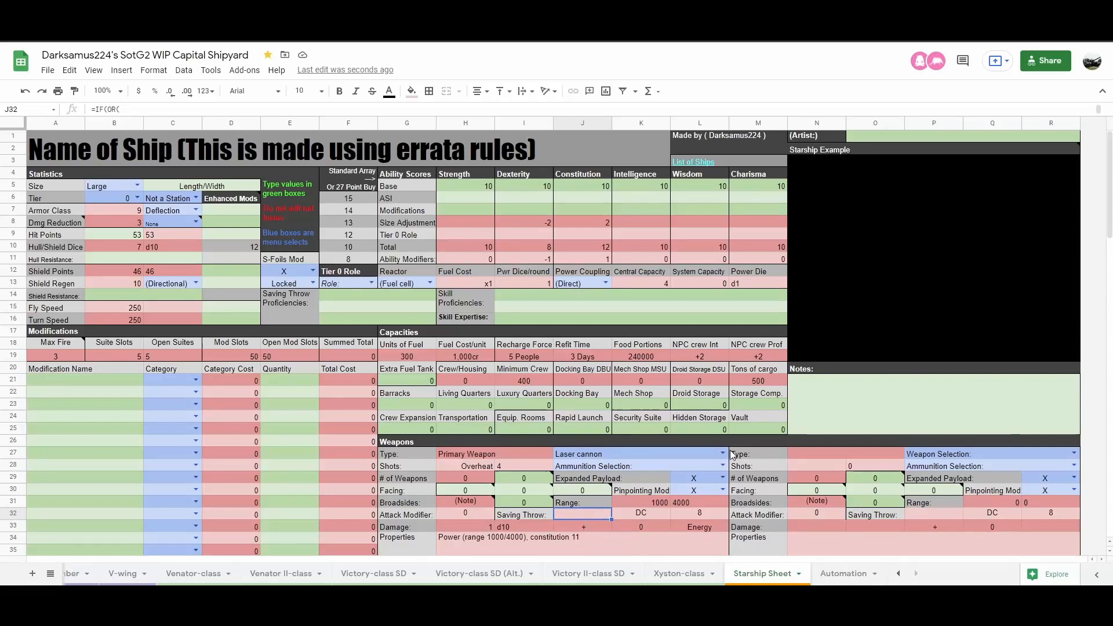
mouse_move(637, 428)
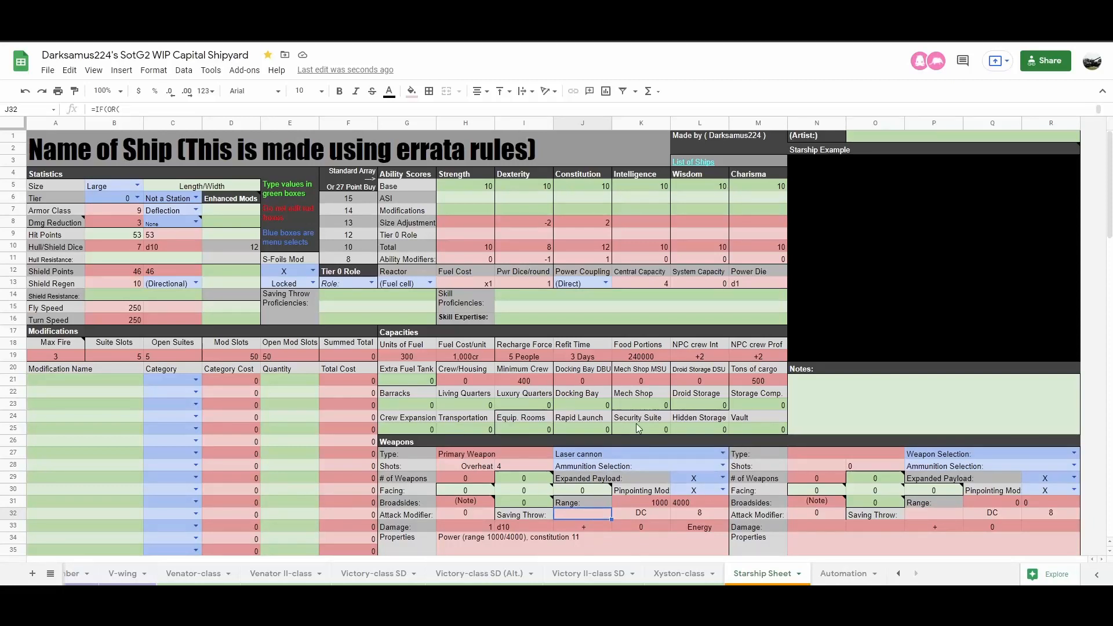
mouse_move(671, 467)
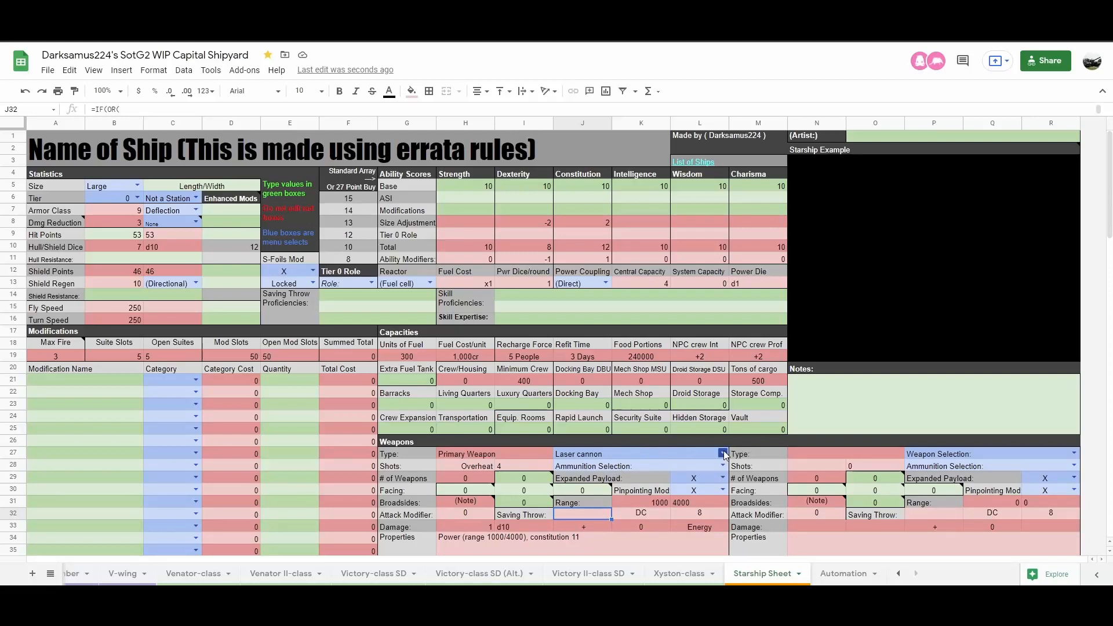
Choose Burst laser cannon as the ship's primary weapon.
left_click(723, 453)
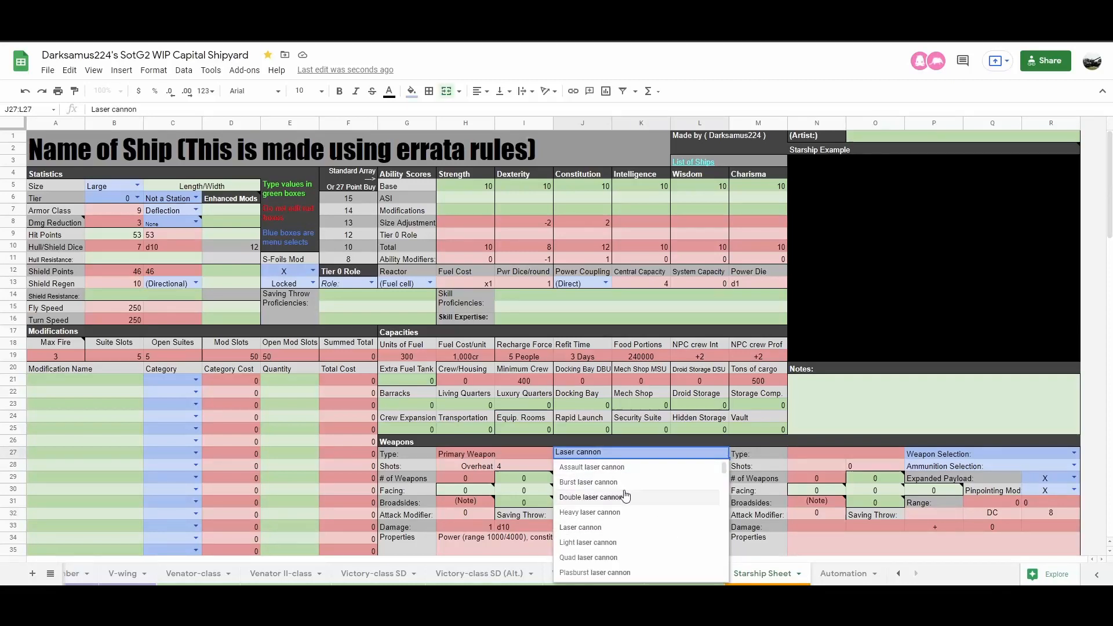
left_click(588, 483)
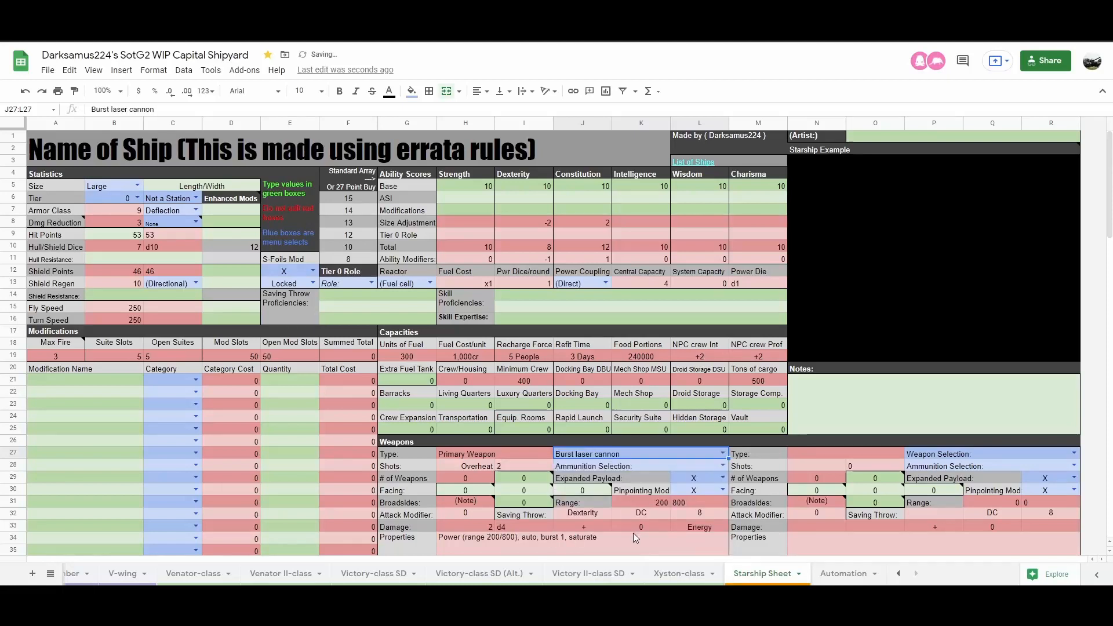
scroll("down", 3)
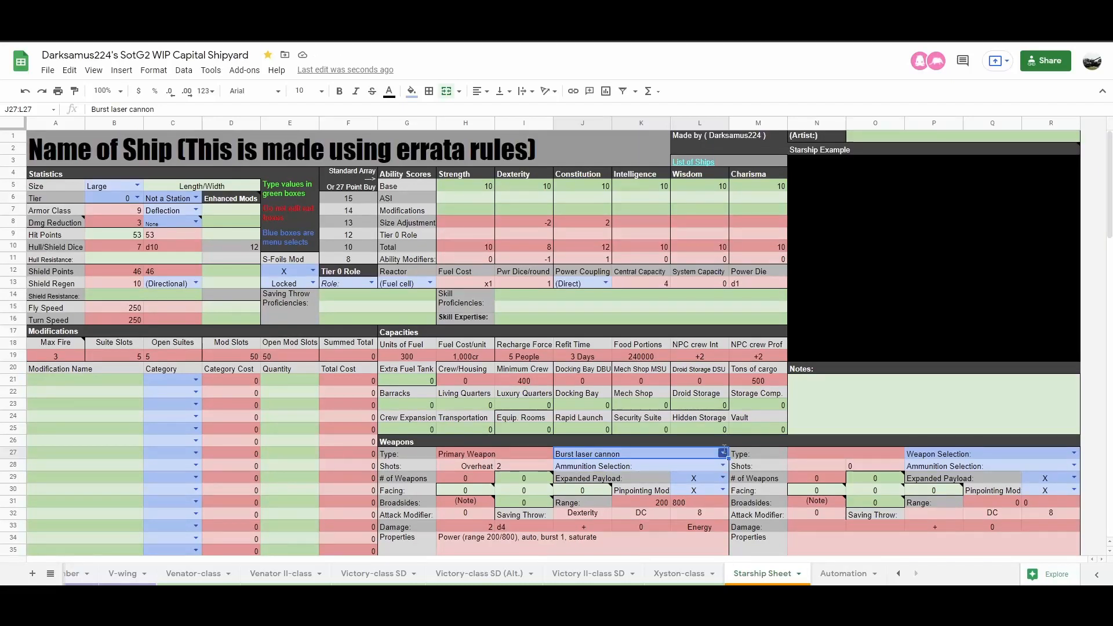
Change the primary weapon to Twin laser cannon, filling range 600/2400, rapid 3, d8 damage.
left_click(722, 453)
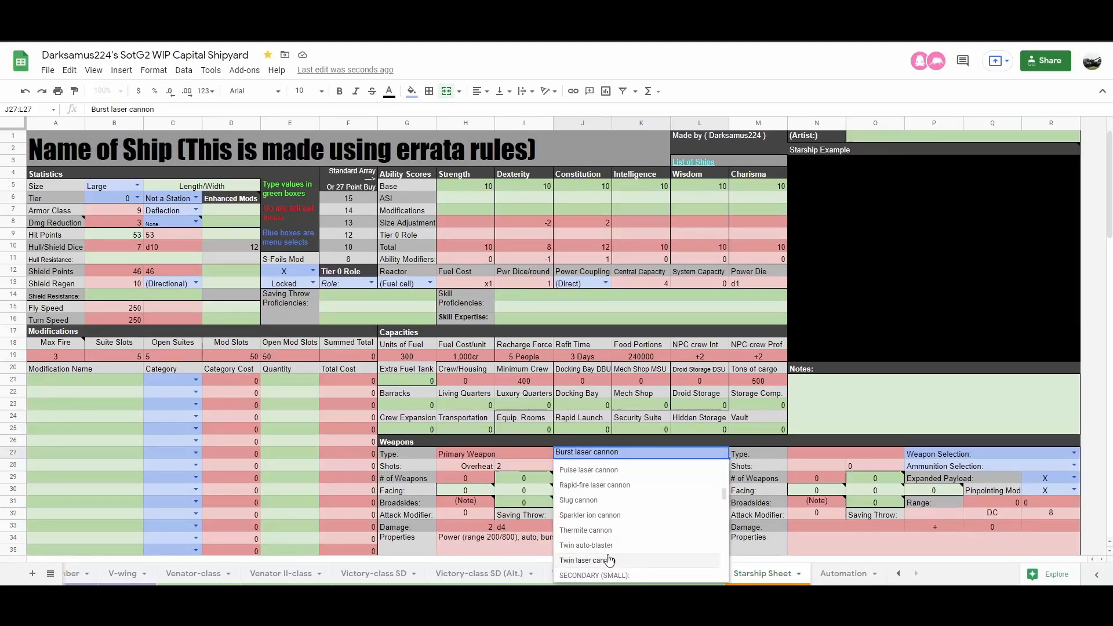
left_click(587, 560)
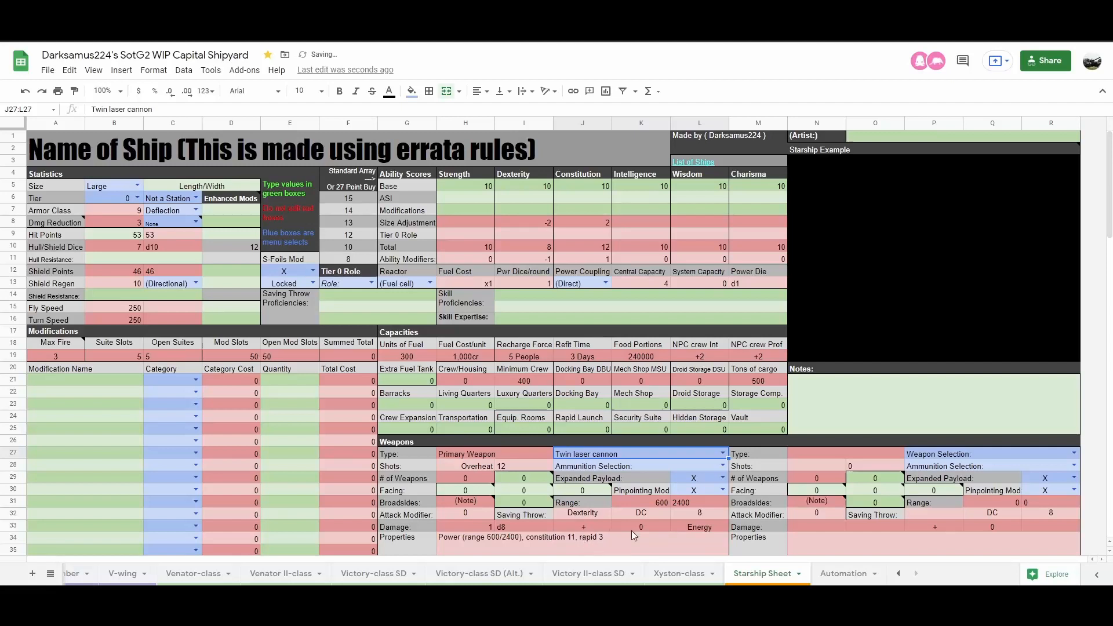
mouse_move(595, 552)
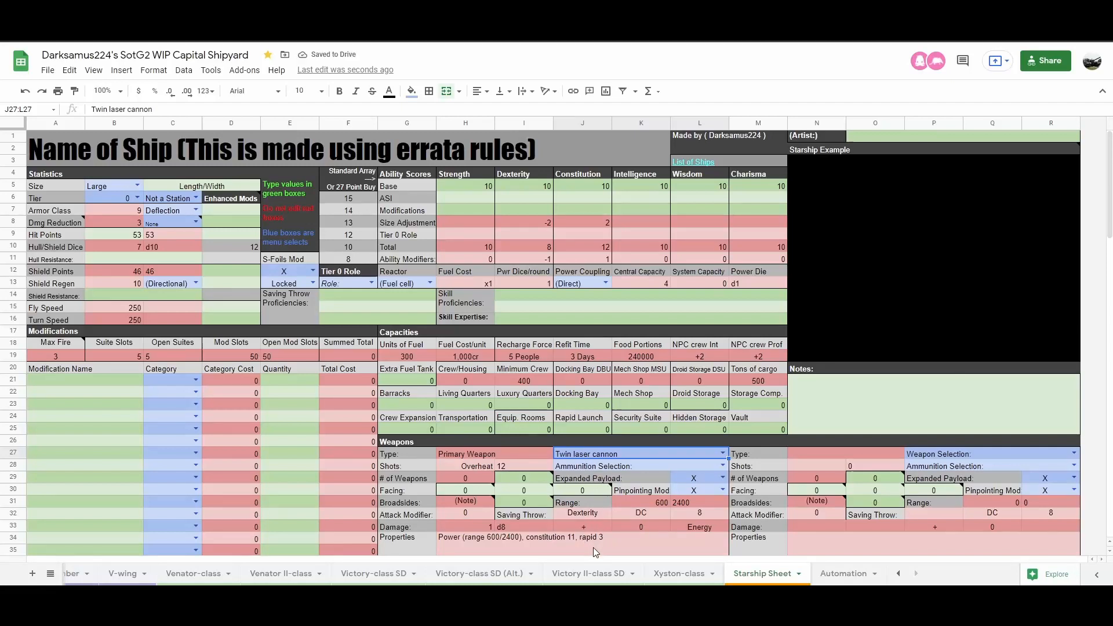
mouse_move(611, 550)
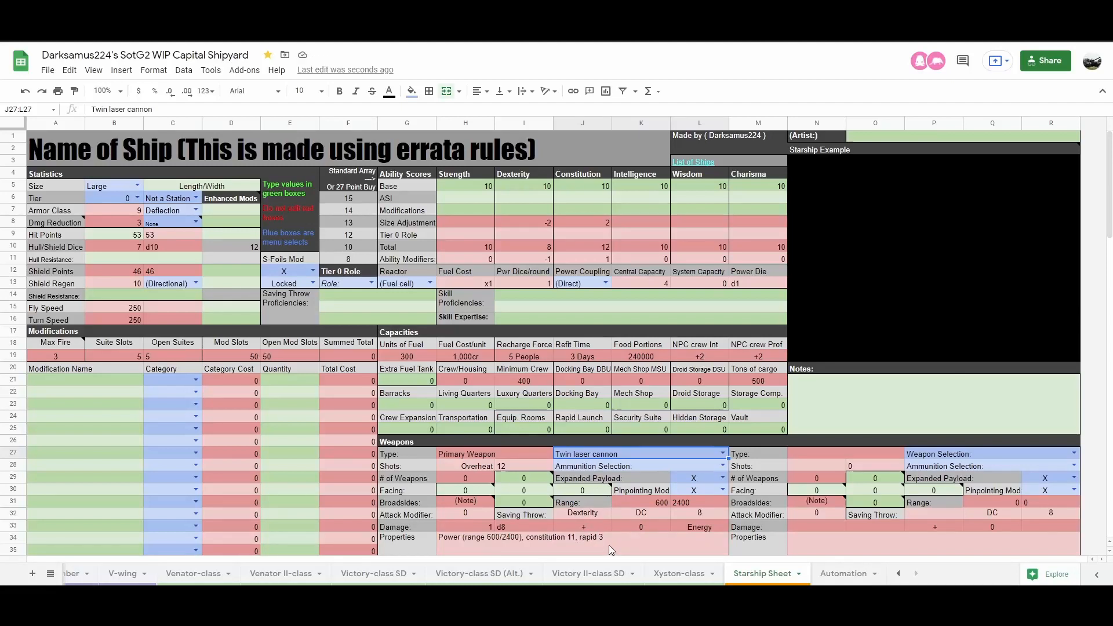
left_click(699, 186)
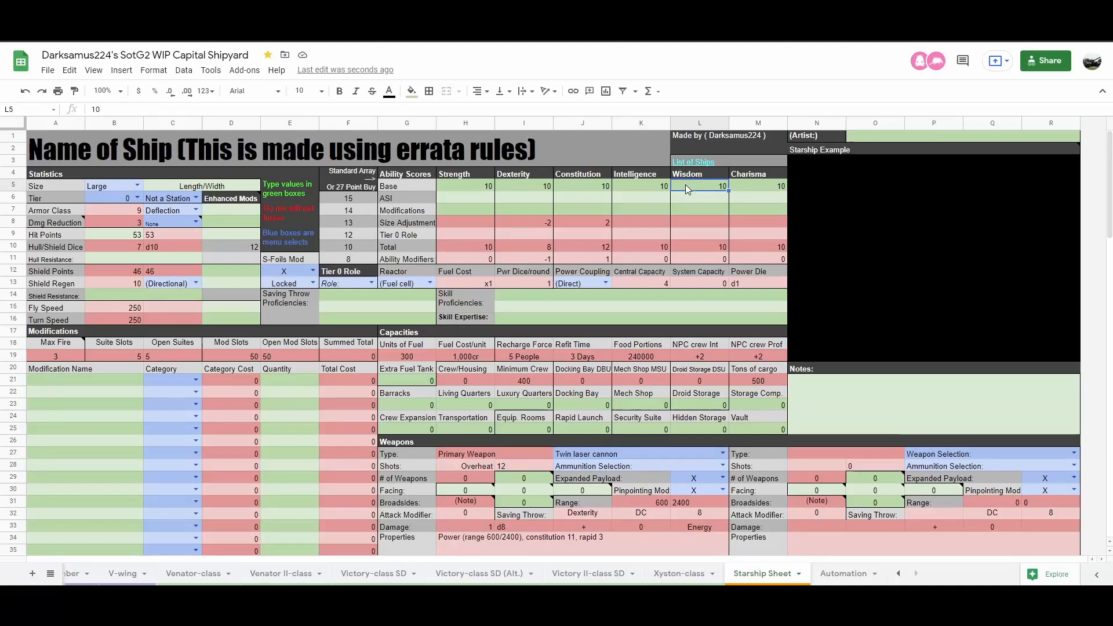
type("12")
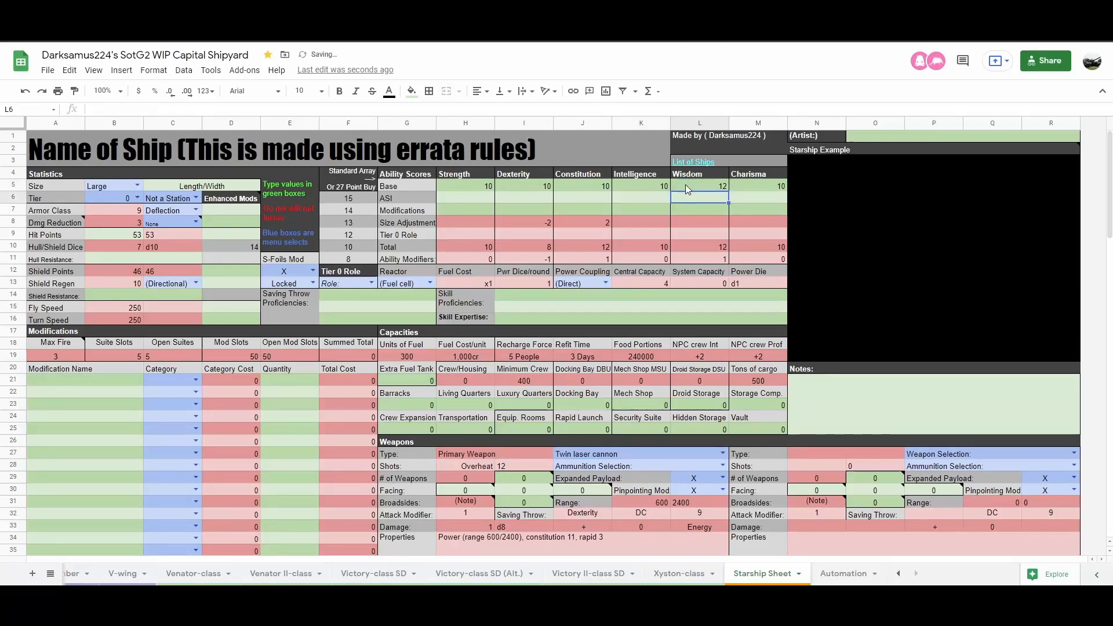
left_click(699, 186)
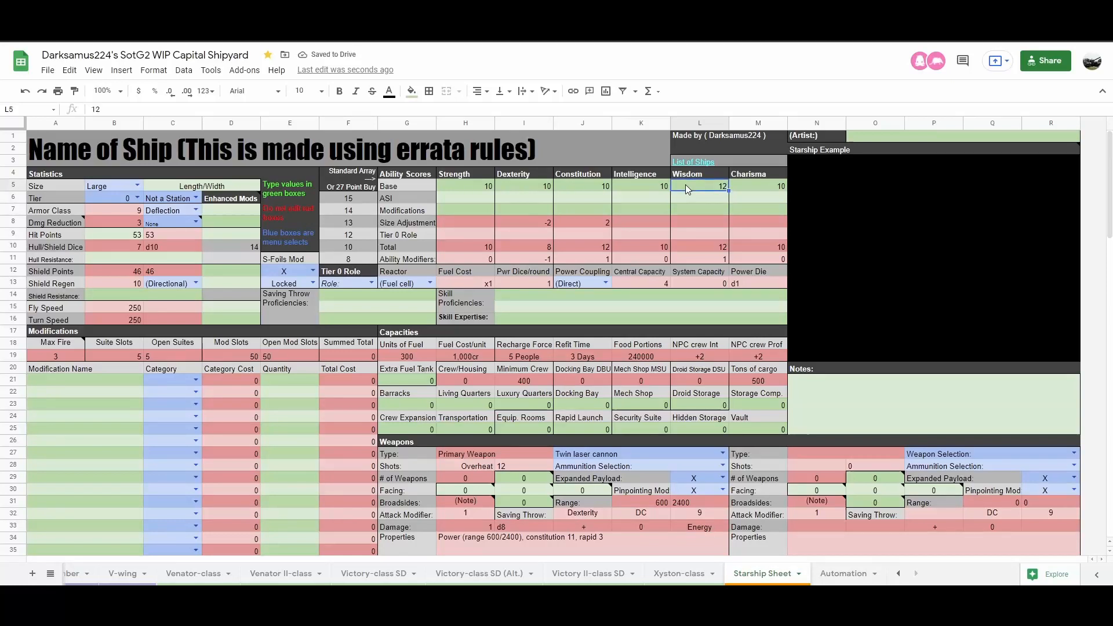
type("14")
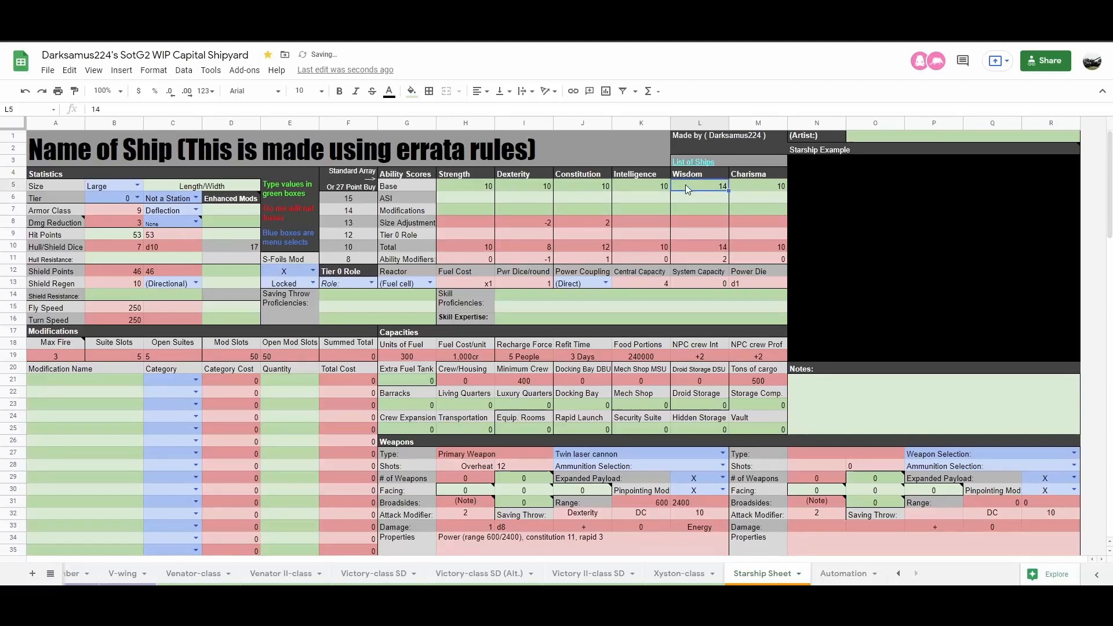
left_click(699, 186)
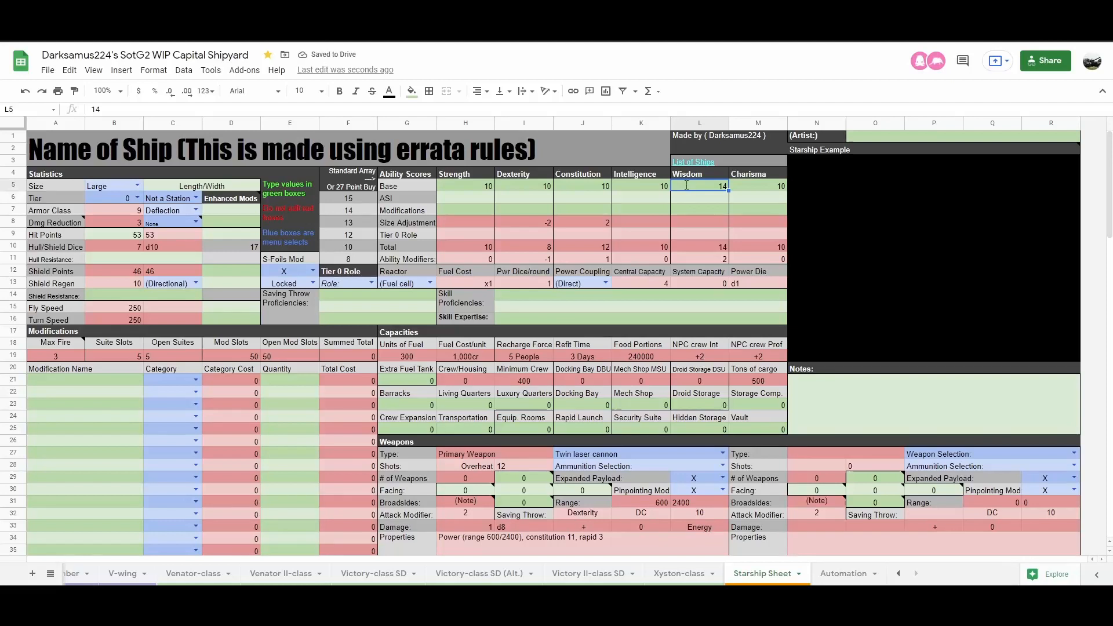
type("16")
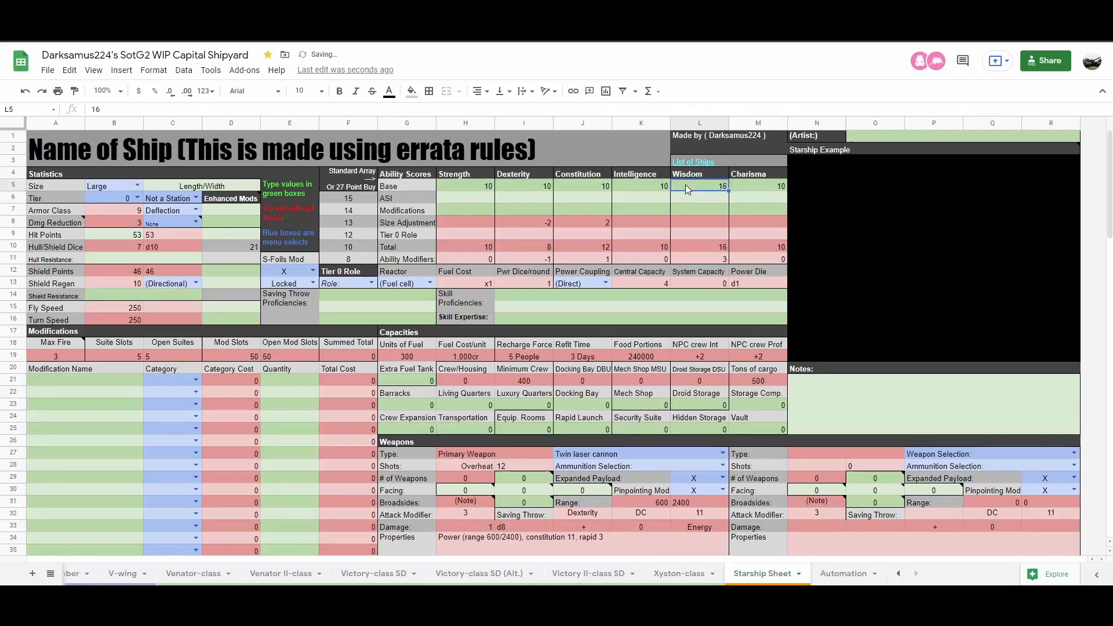
type("18")
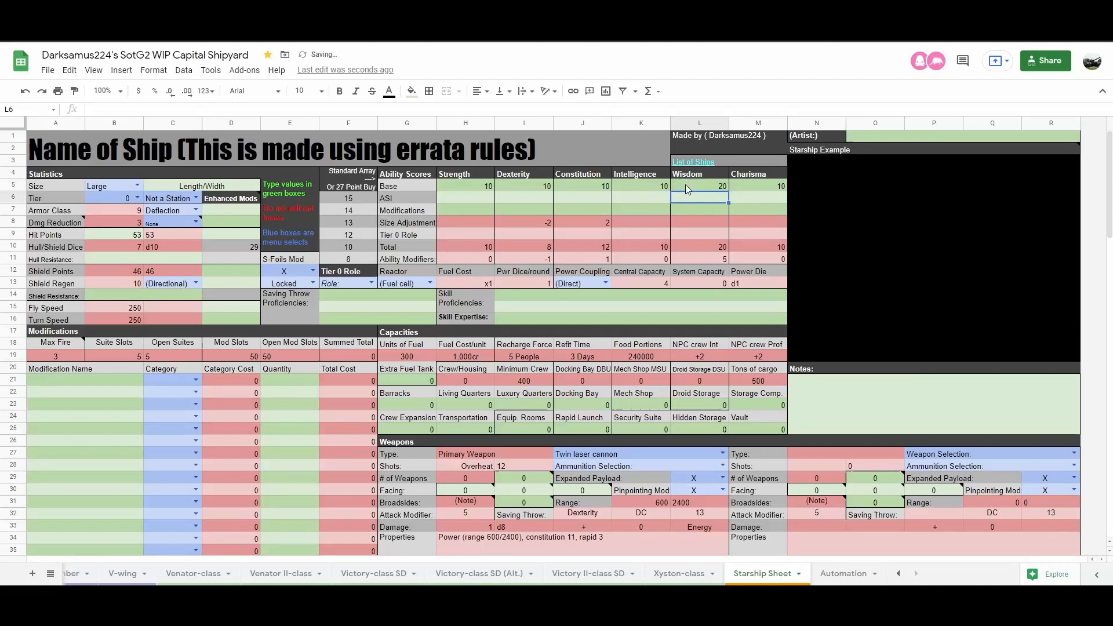
type("10")
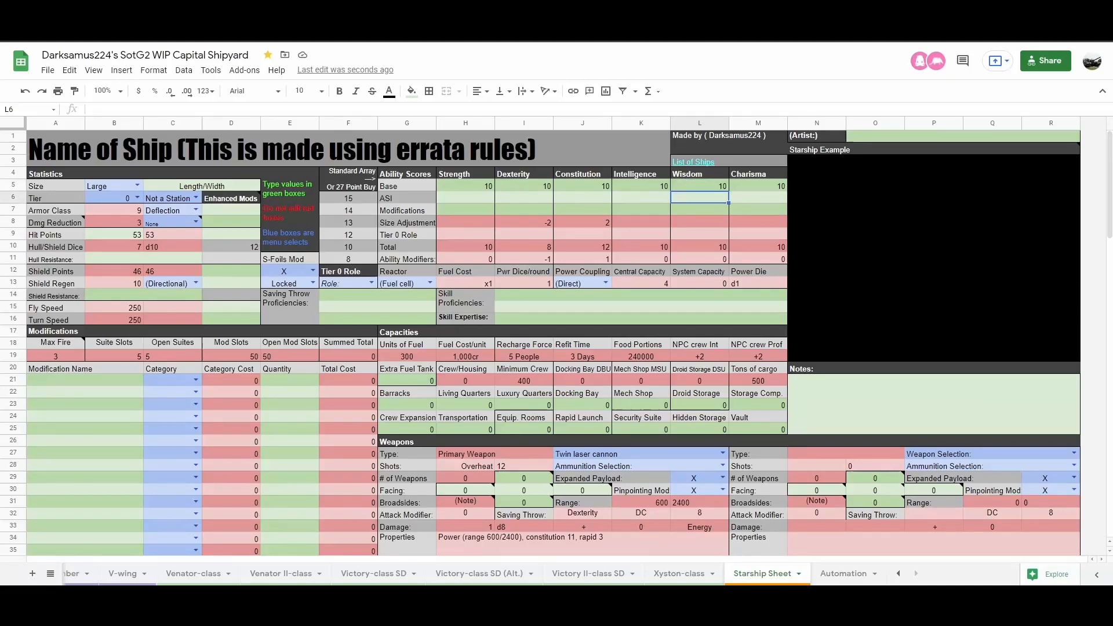